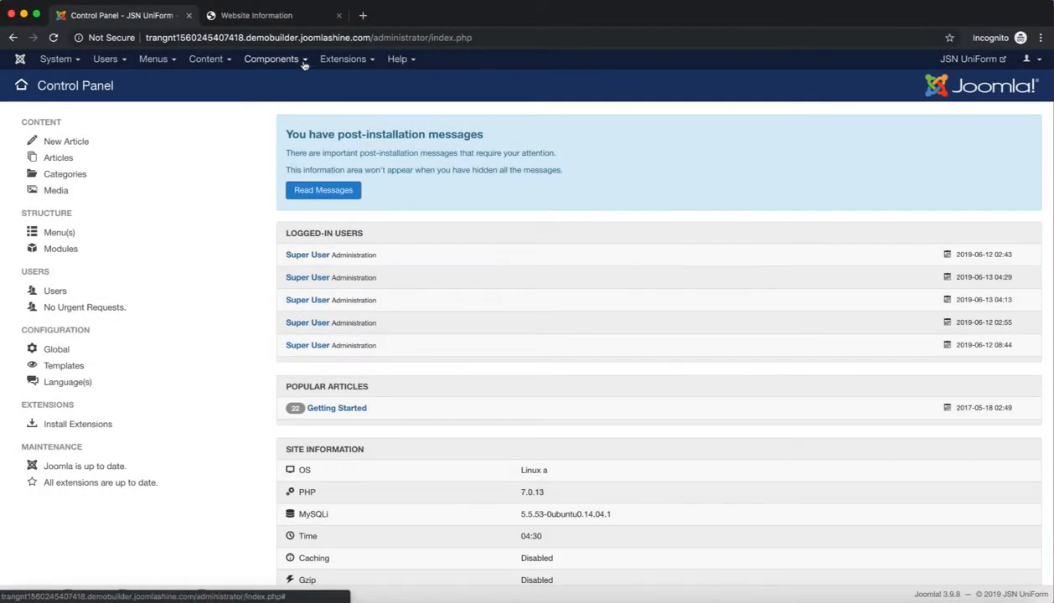
Step: Open the Components menu to reveal the JSN UniForm submenu
click(271, 58)
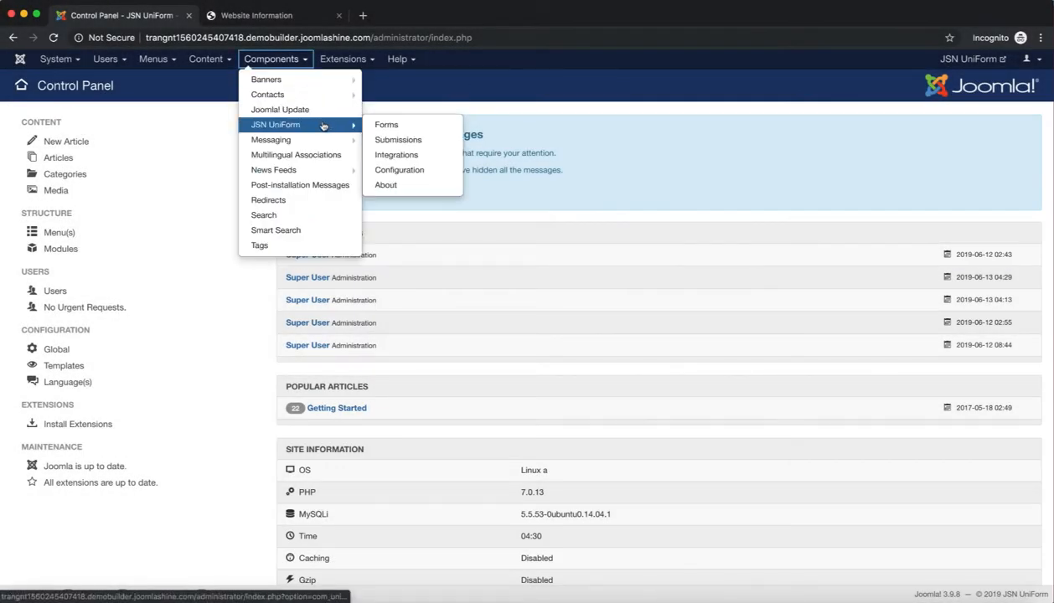
mouse_move(396, 154)
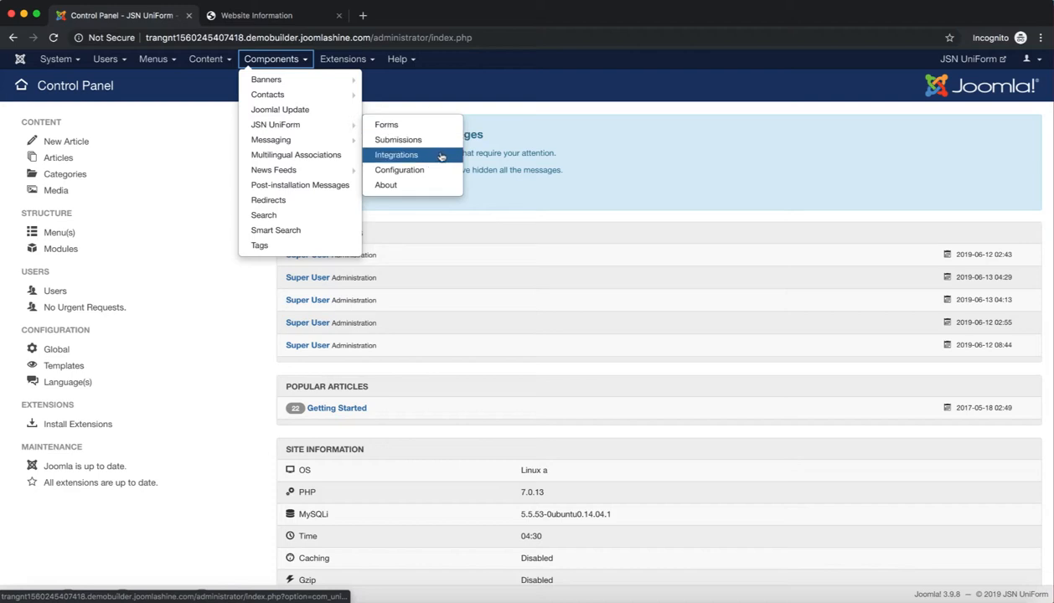
Step: Go to JSN UniForm's Integrations page listing MailChimp, 2CheckOut, Paypal, Stripe and Authorize.Net
click(396, 155)
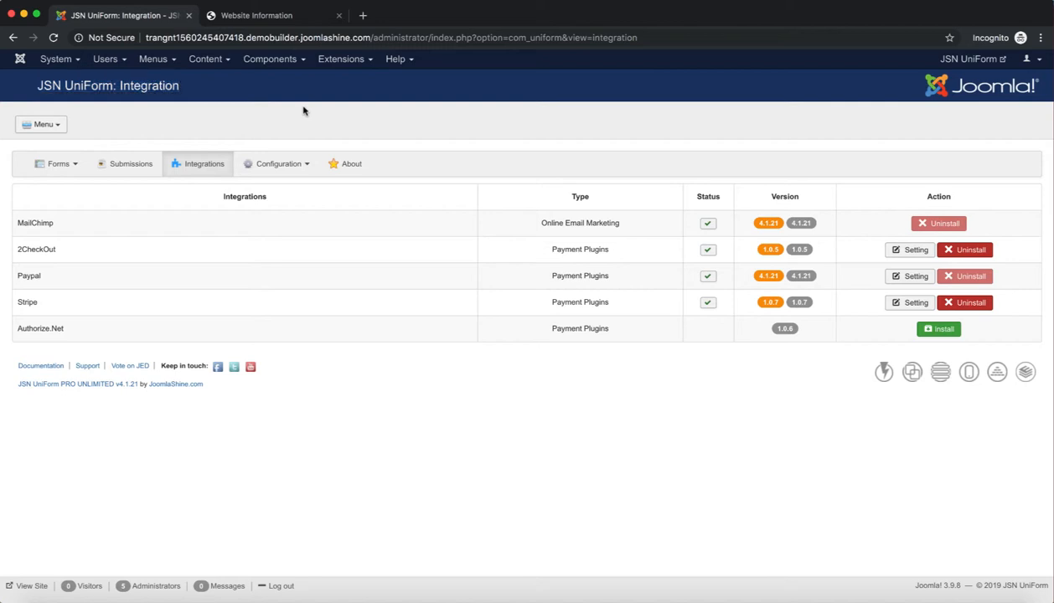
mouse_move(35, 262)
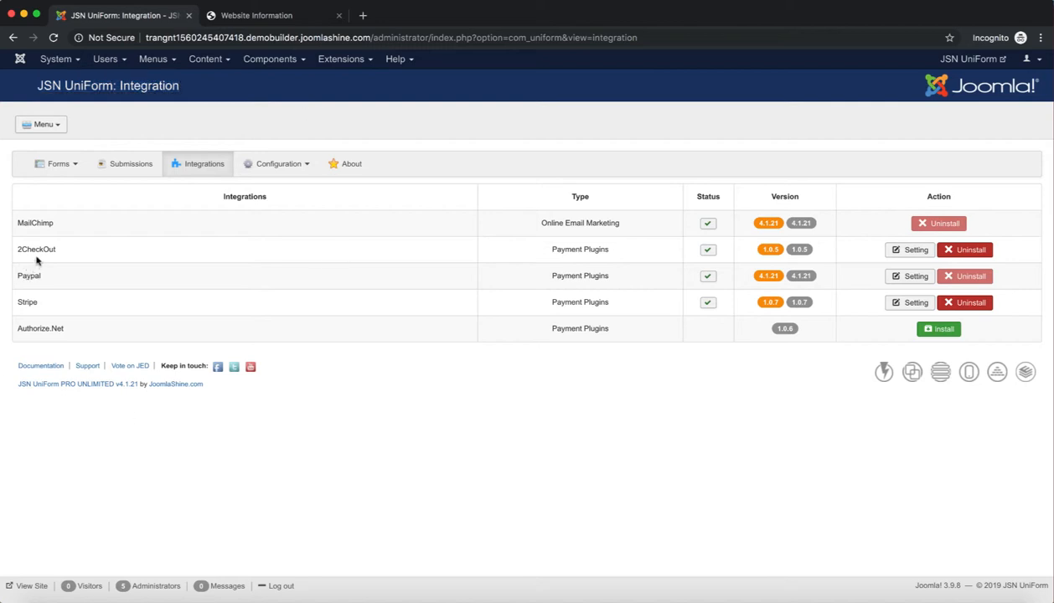
mouse_move(323, 244)
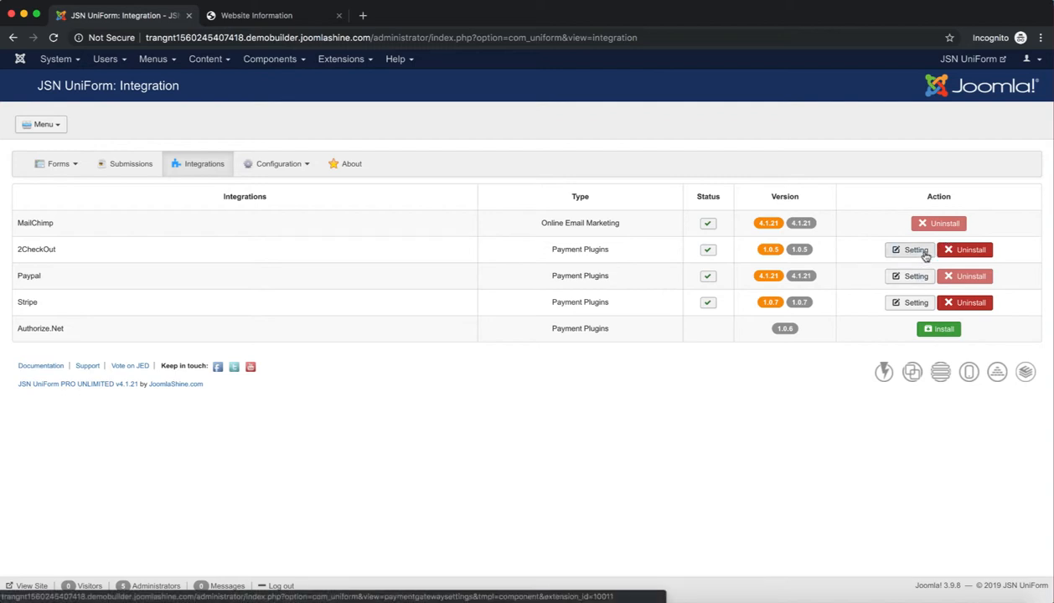
Step: Open the 2CheckOut row's Setting panel with Vendor ID and Secret Word fields
click(910, 250)
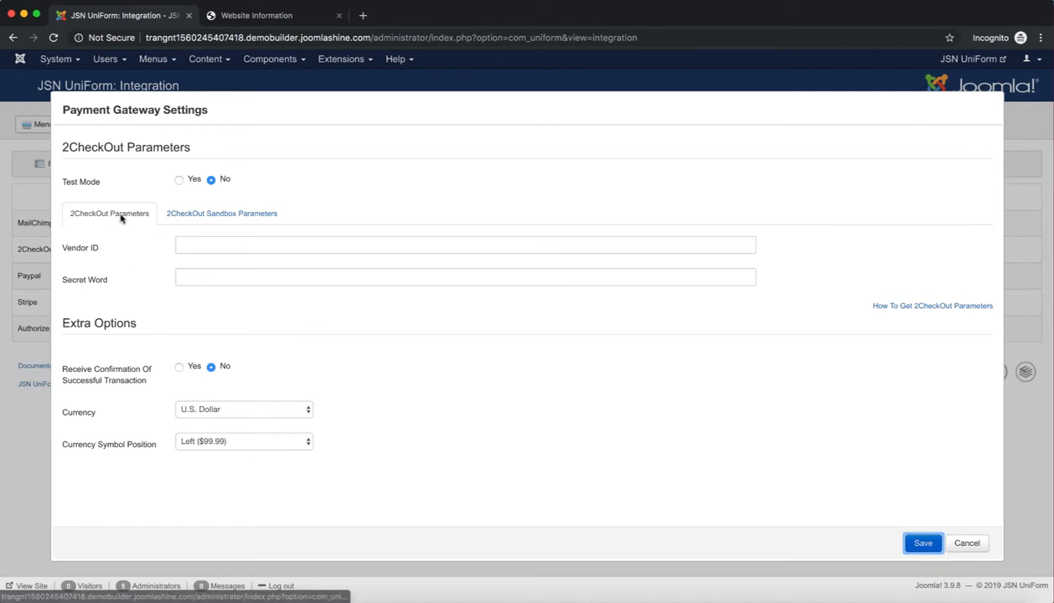
mouse_move(83, 261)
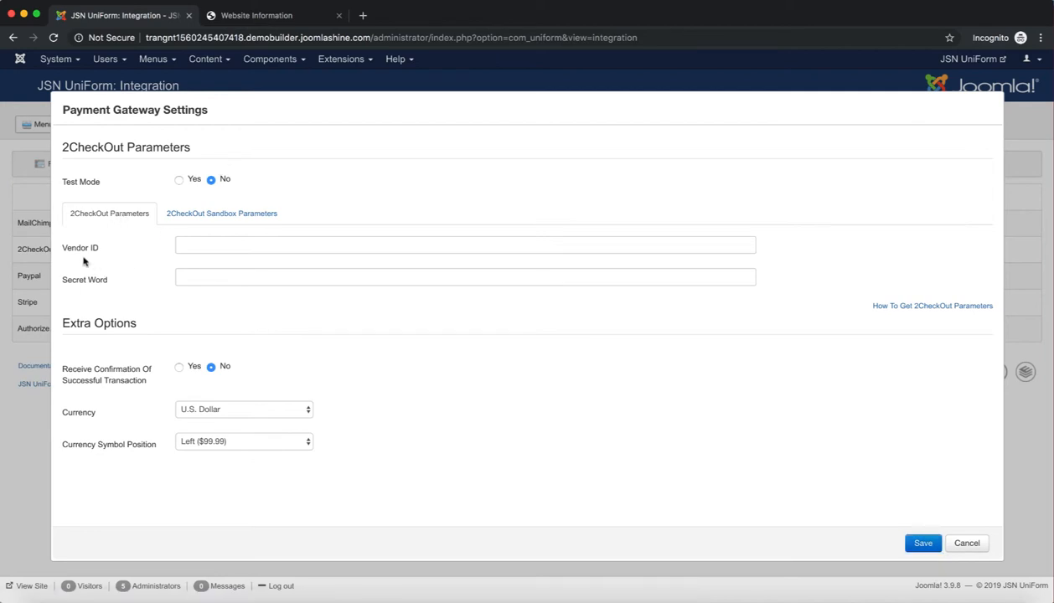
mouse_move(133, 282)
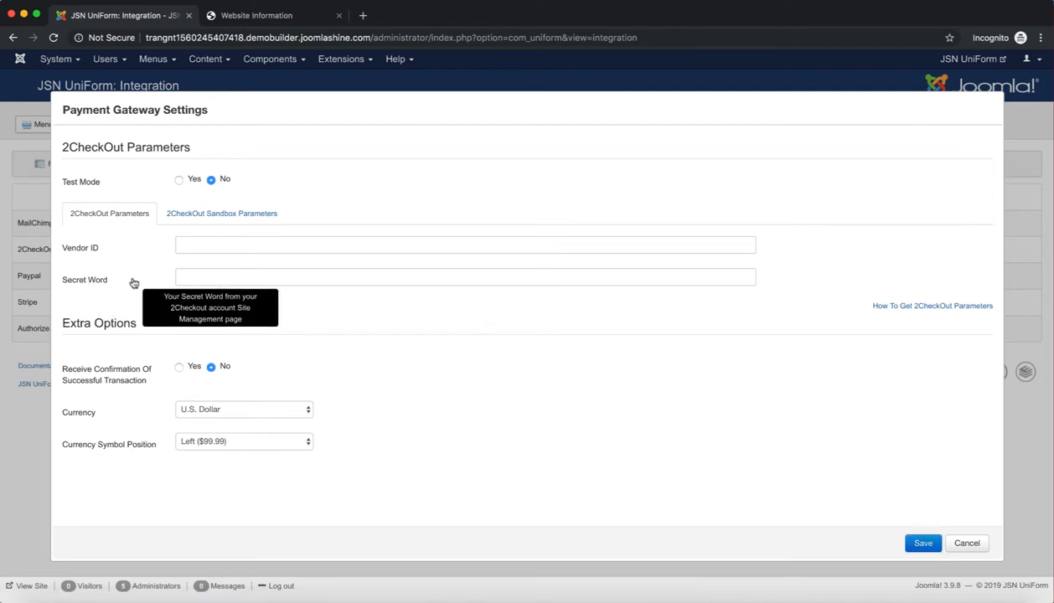
mouse_move(182, 183)
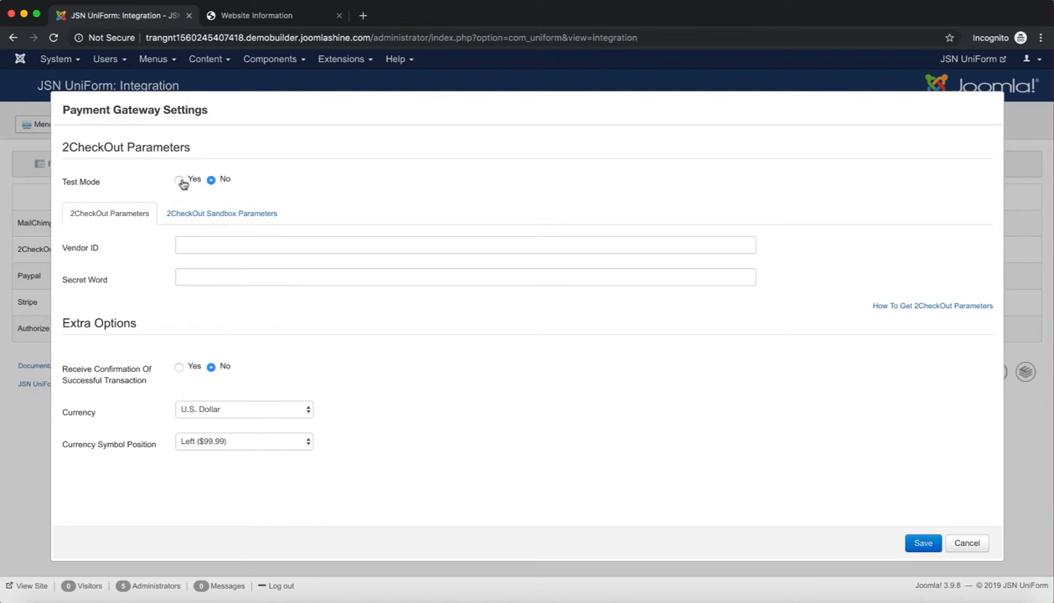
Step: Switch 2CheckOut Test Mode to Yes to use sandbox credentials
click(178, 179)
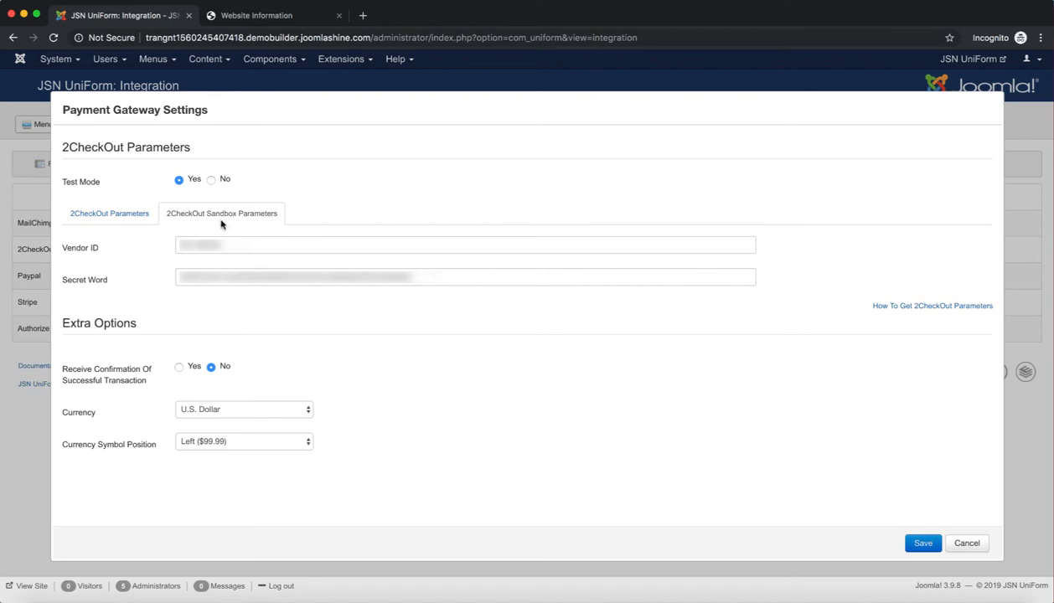
mouse_move(496, 301)
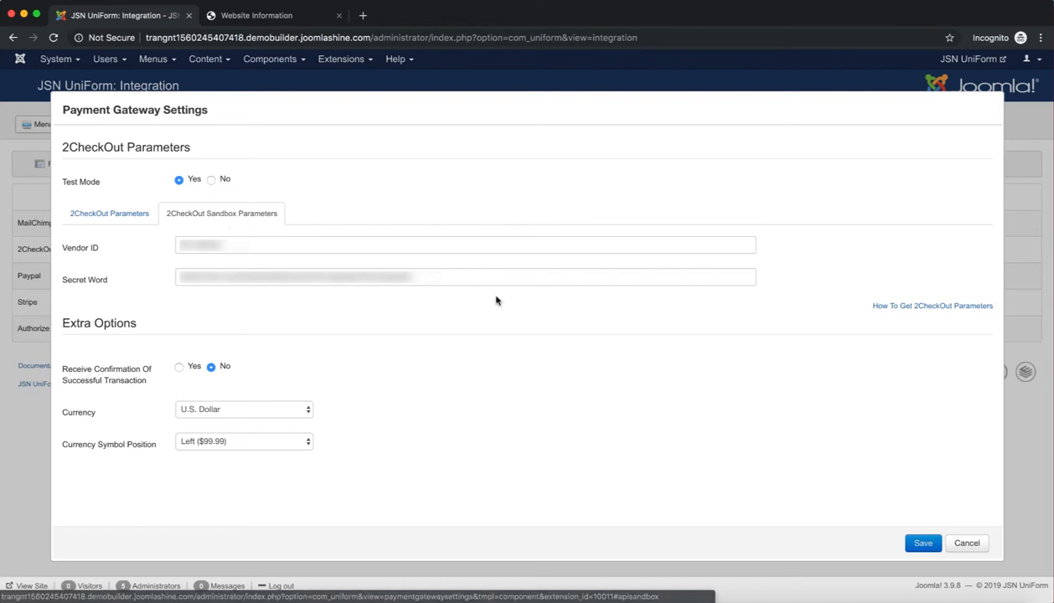
mouse_move(496, 265)
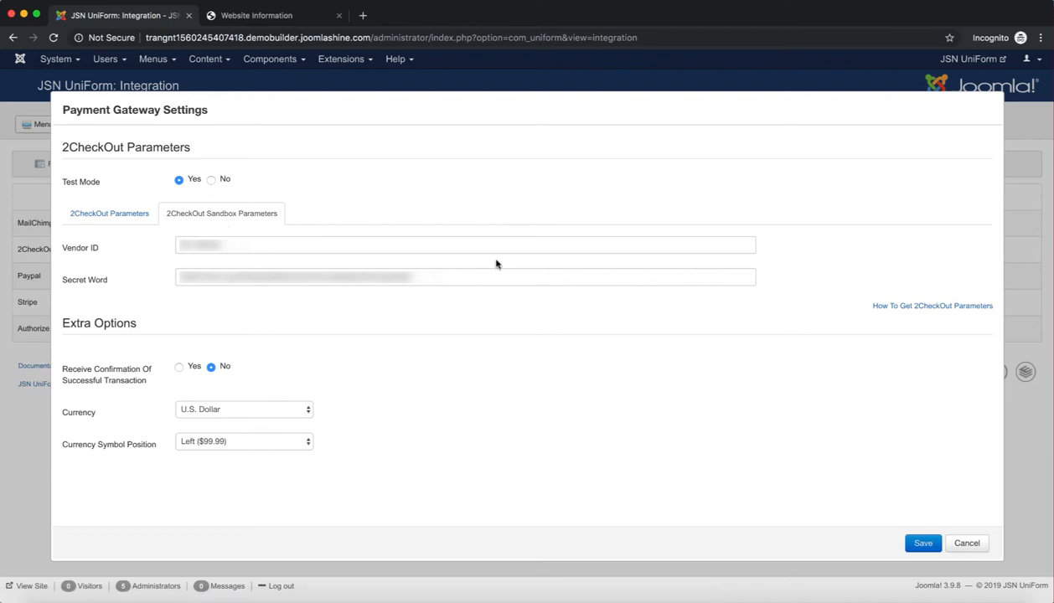
mouse_move(82, 256)
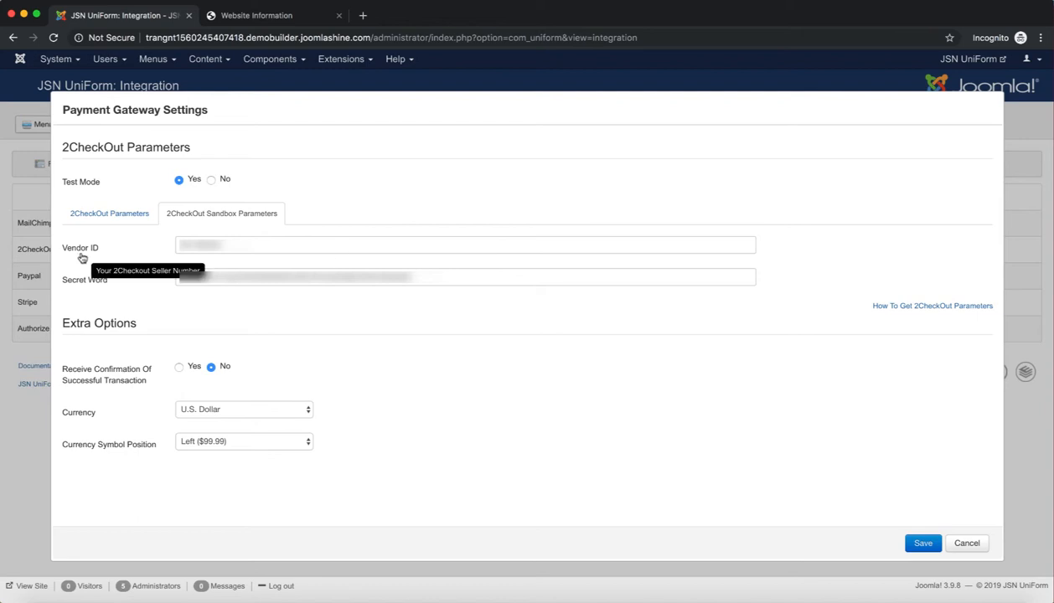
mouse_move(134, 291)
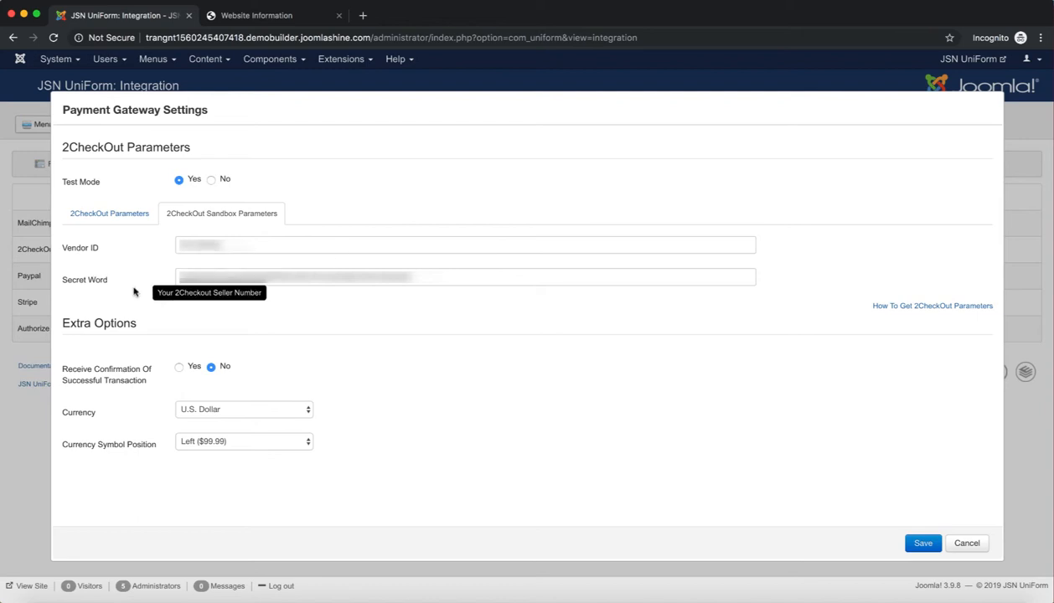
mouse_move(89, 282)
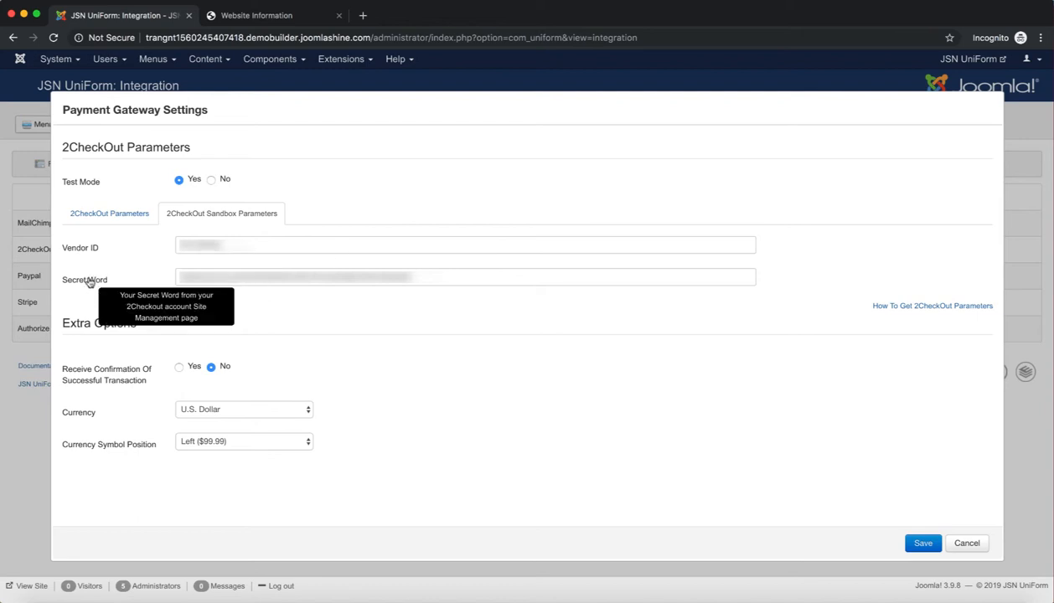
mouse_move(140, 280)
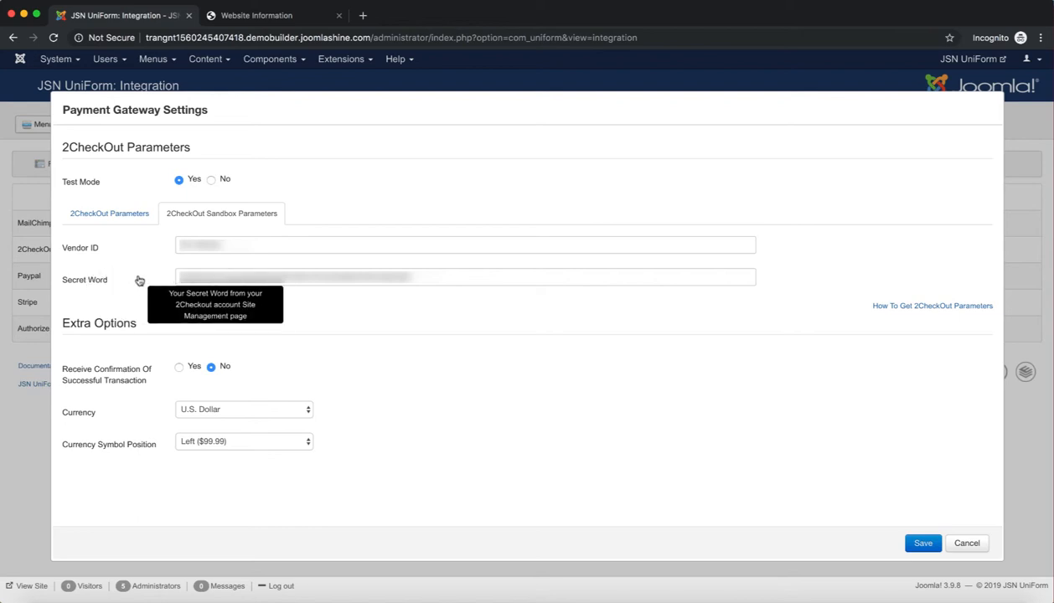
mouse_move(266, 28)
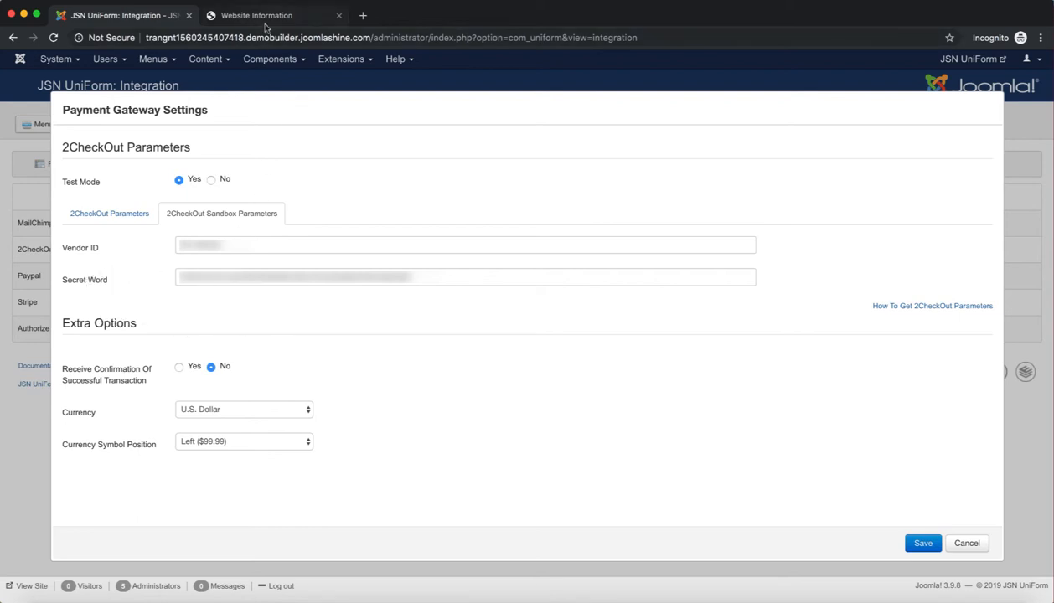
Step: On the sandbox Site Management tab, show account details and select the account number
click(256, 15)
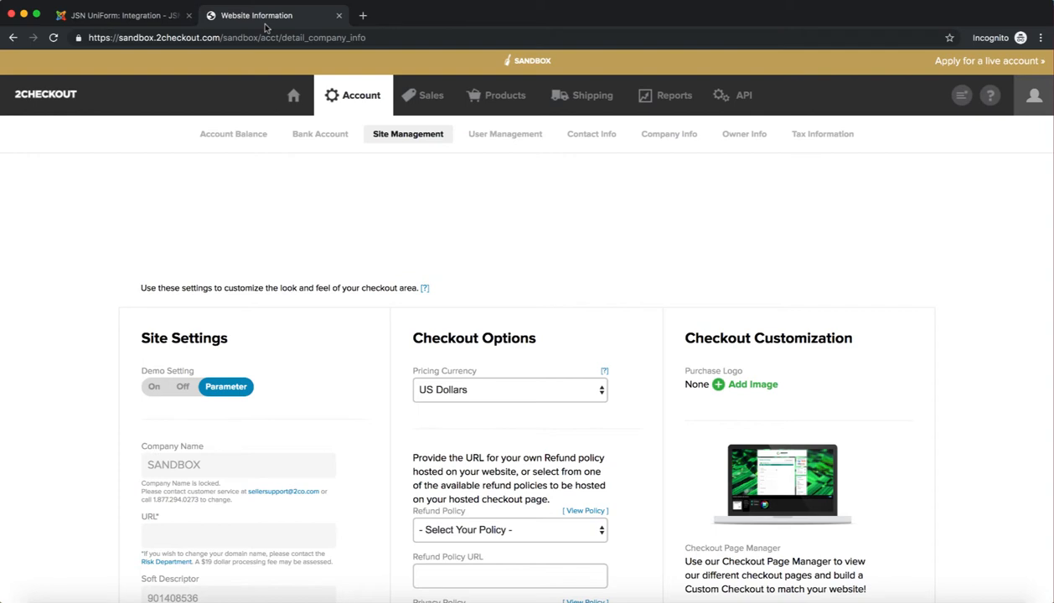
mouse_move(921, 225)
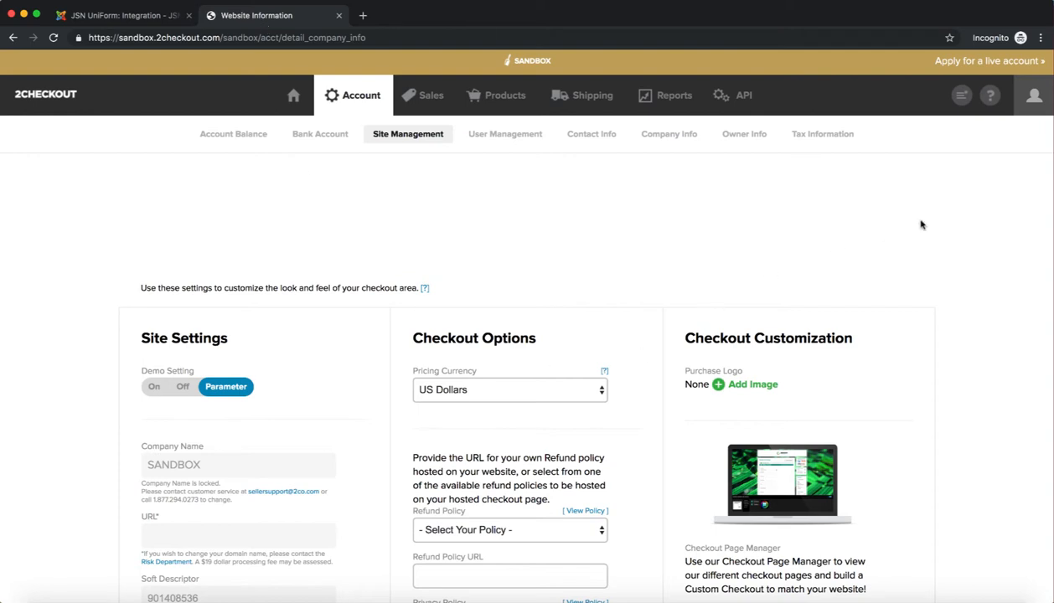
click(1034, 95)
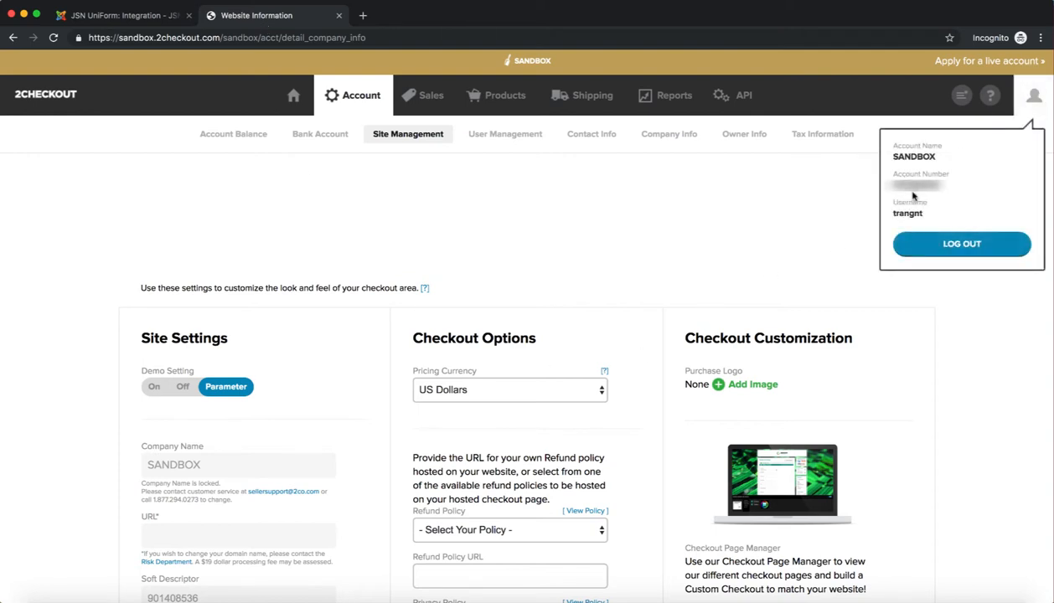
mouse_move(951, 174)
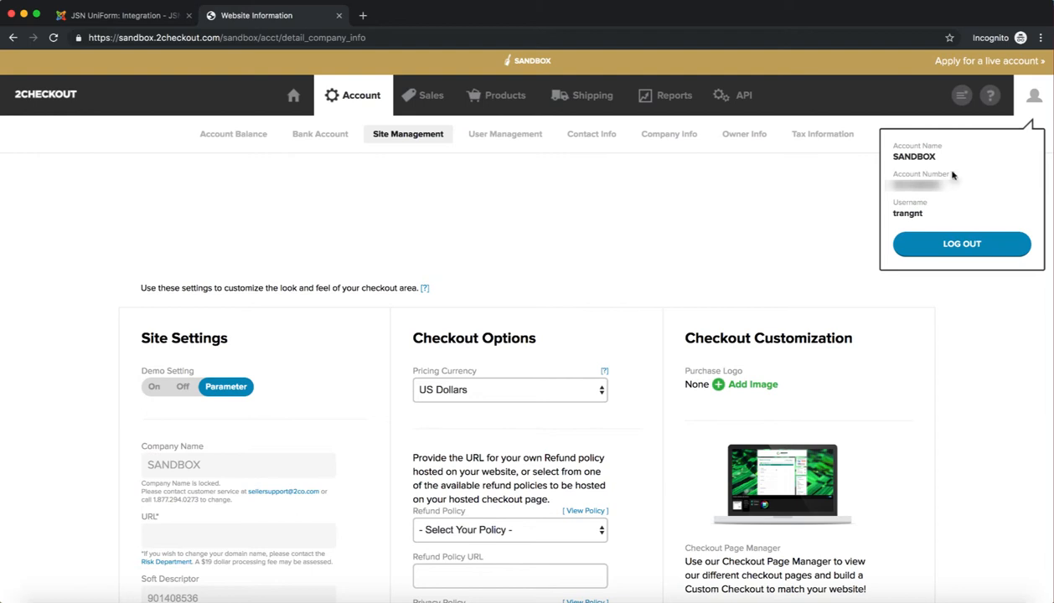
double_click(920, 173)
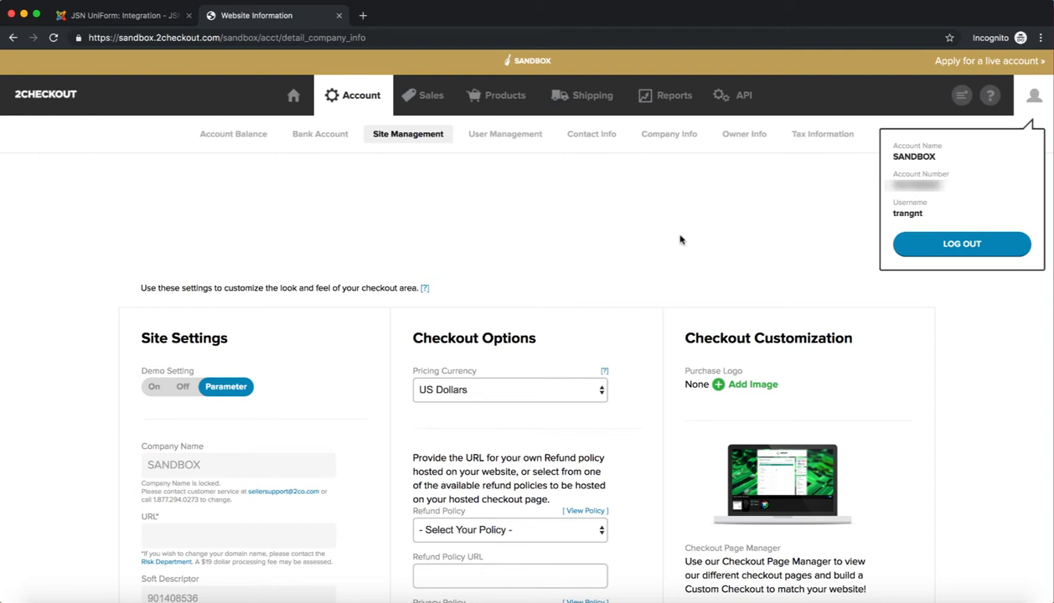
mouse_move(421, 172)
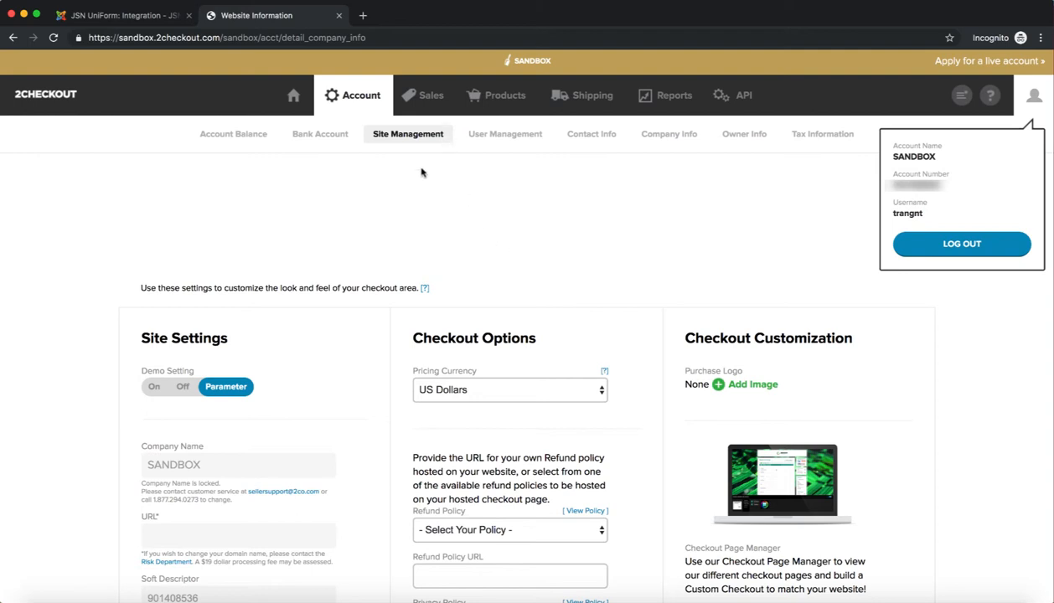
mouse_move(408, 144)
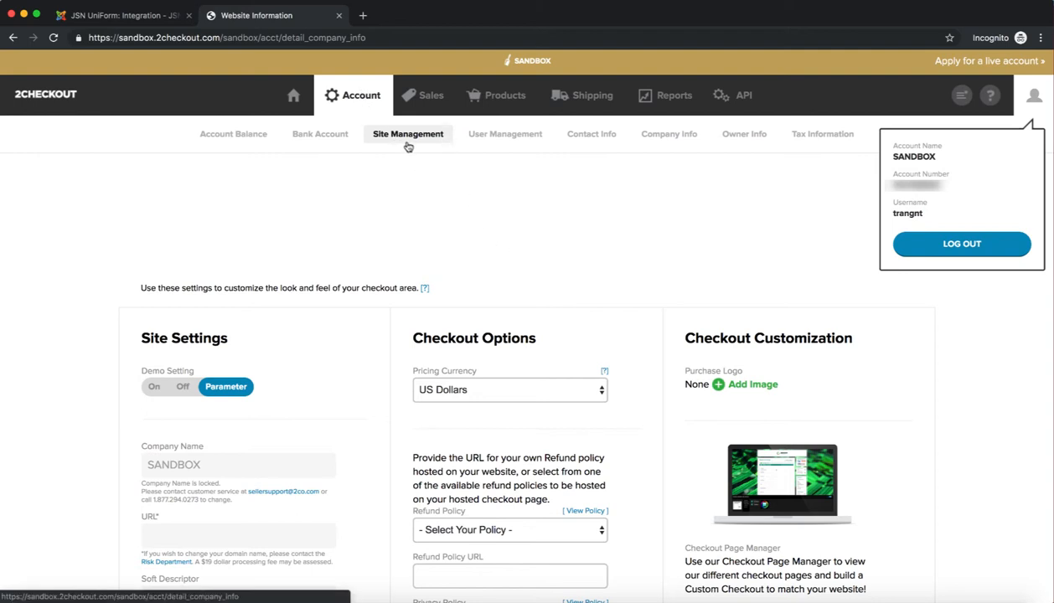
Step: Scroll down to the Secret Word field under Checkout Options
scroll(down, 3)
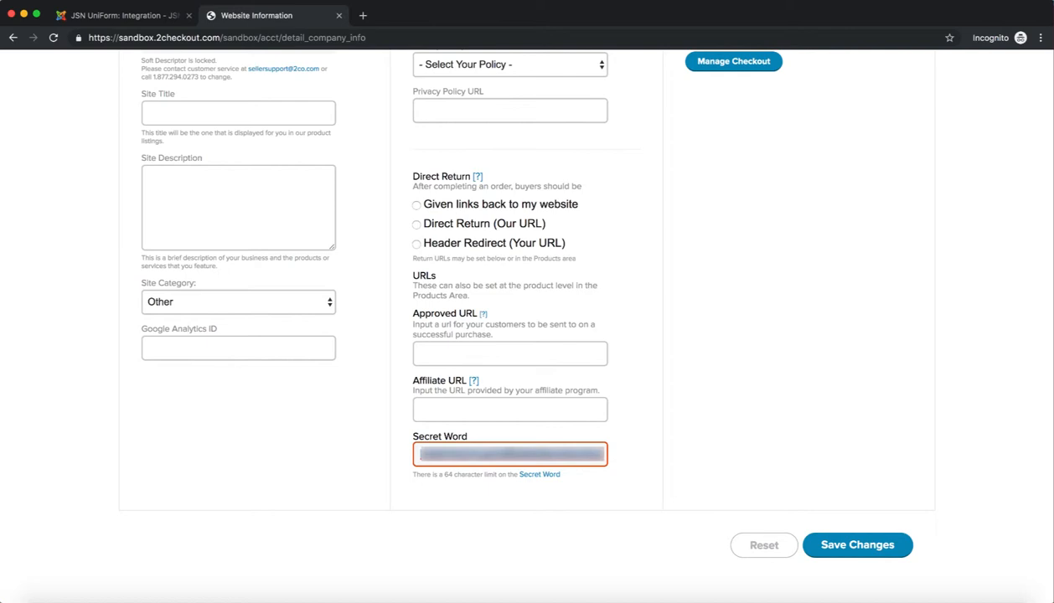
mouse_move(510, 465)
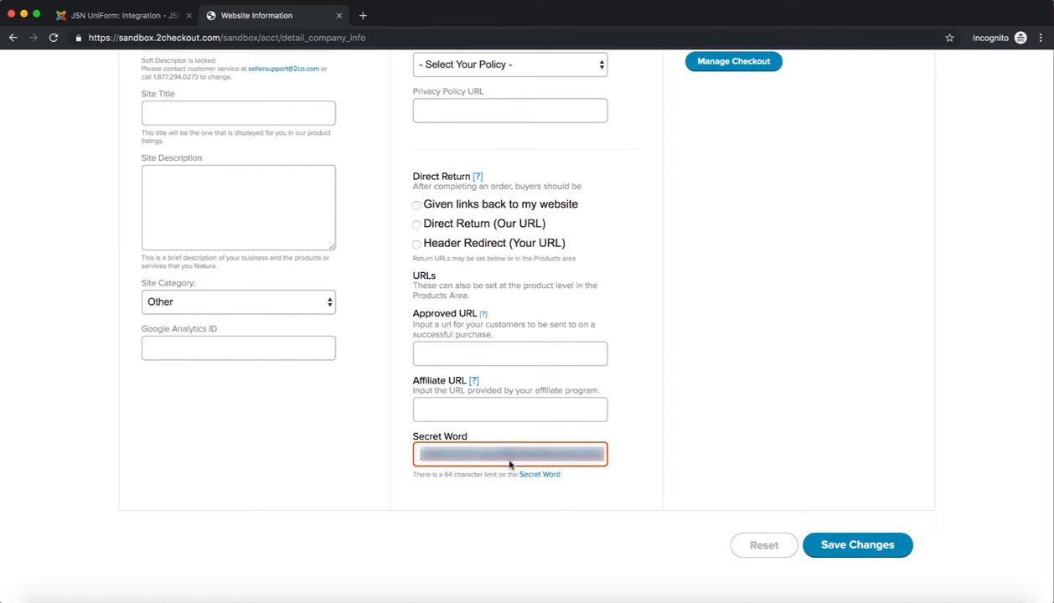
Step: Return to Joomla's 2CheckOut integration and bring up the Forms options
click(122, 15)
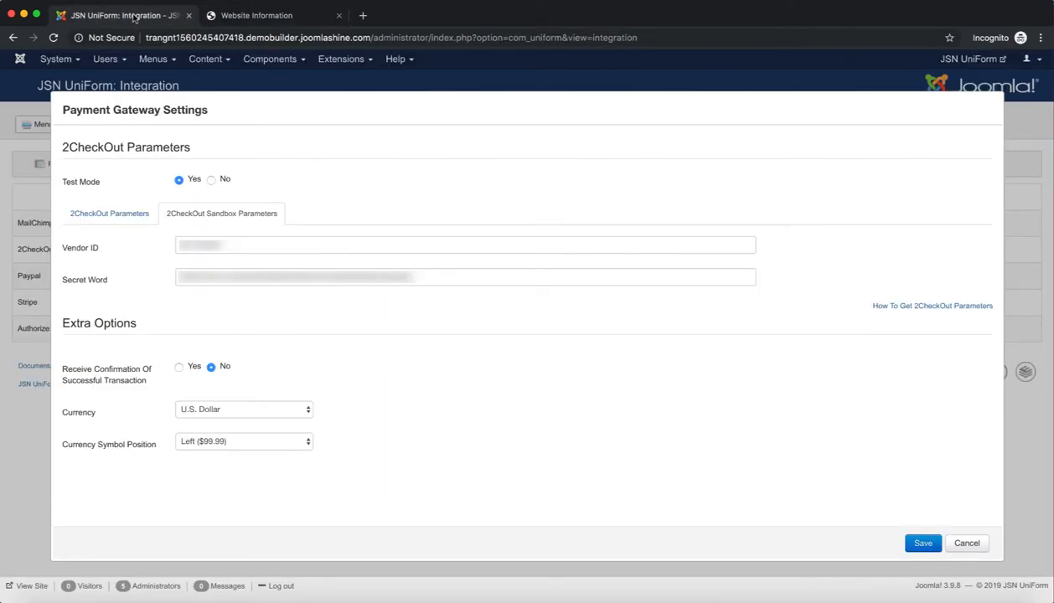
mouse_move(81, 247)
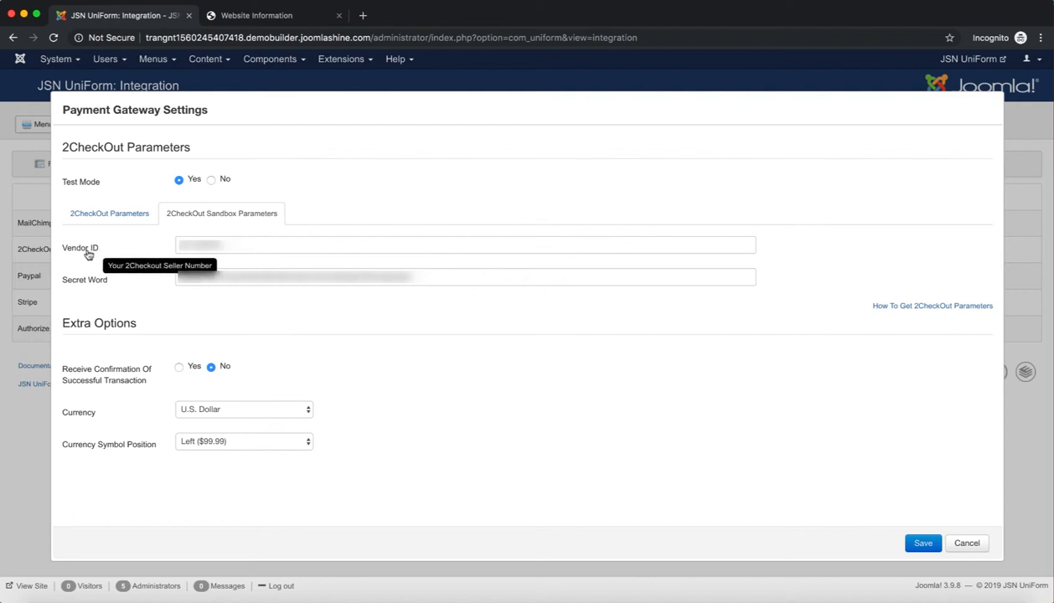
mouse_move(206, 333)
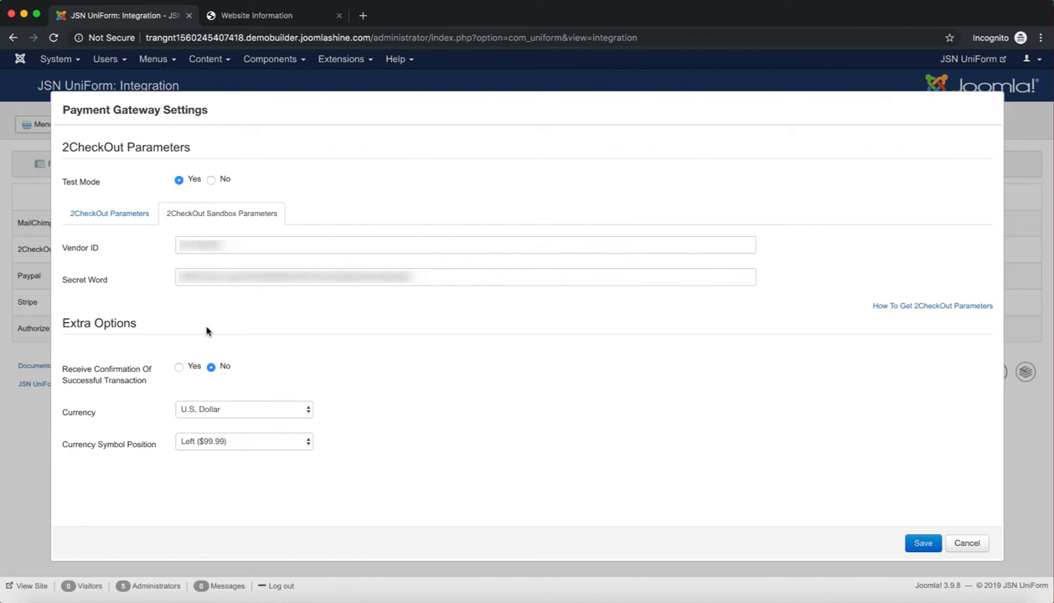
mouse_move(111, 416)
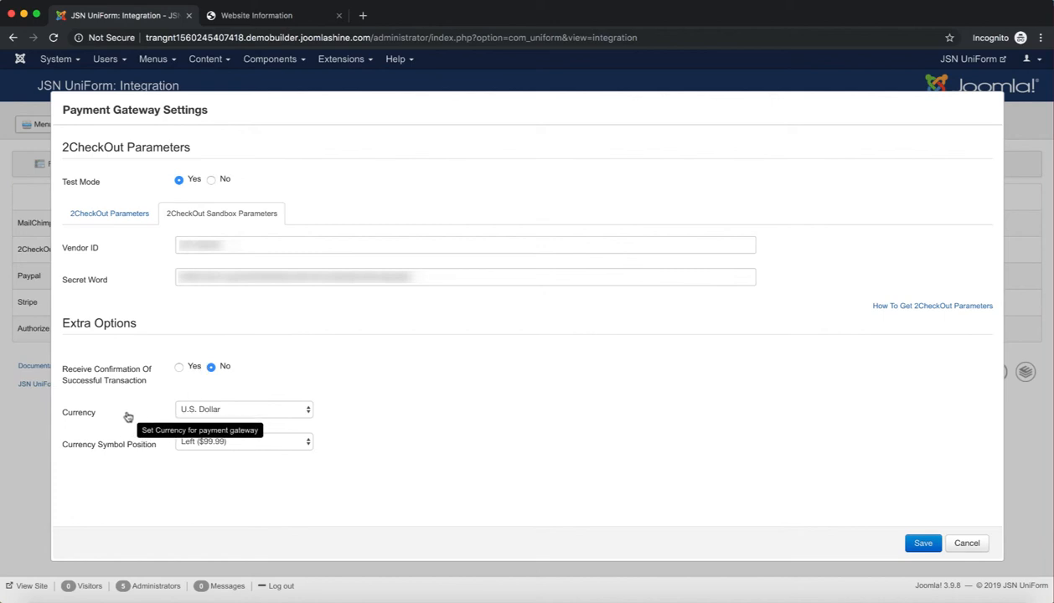
mouse_move(631, 486)
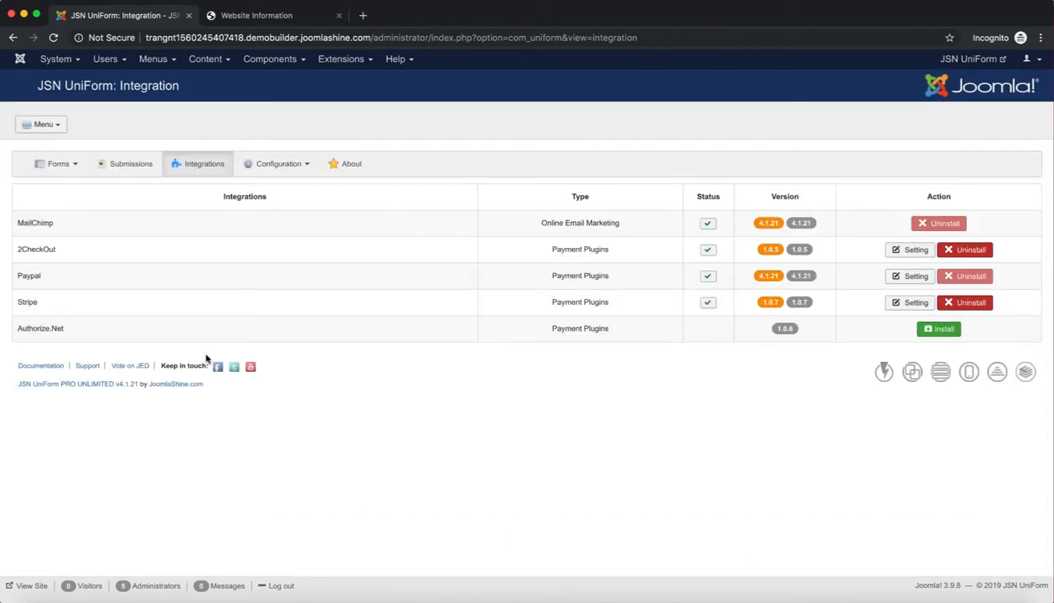
click(57, 164)
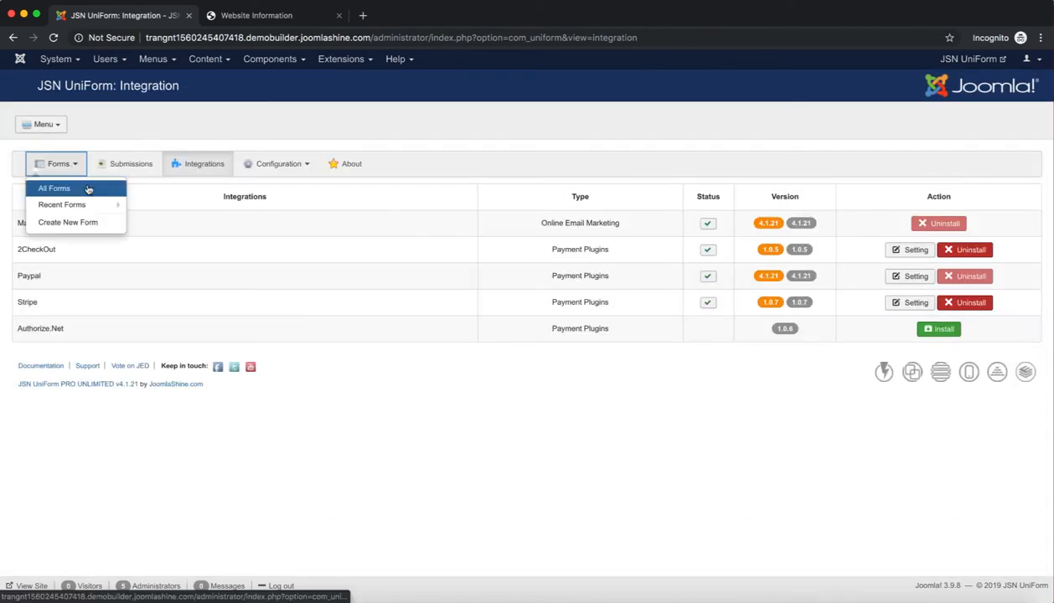
Step: Open Payment Form from All Forms and keep 2CheckOut as its payment integration
click(54, 188)
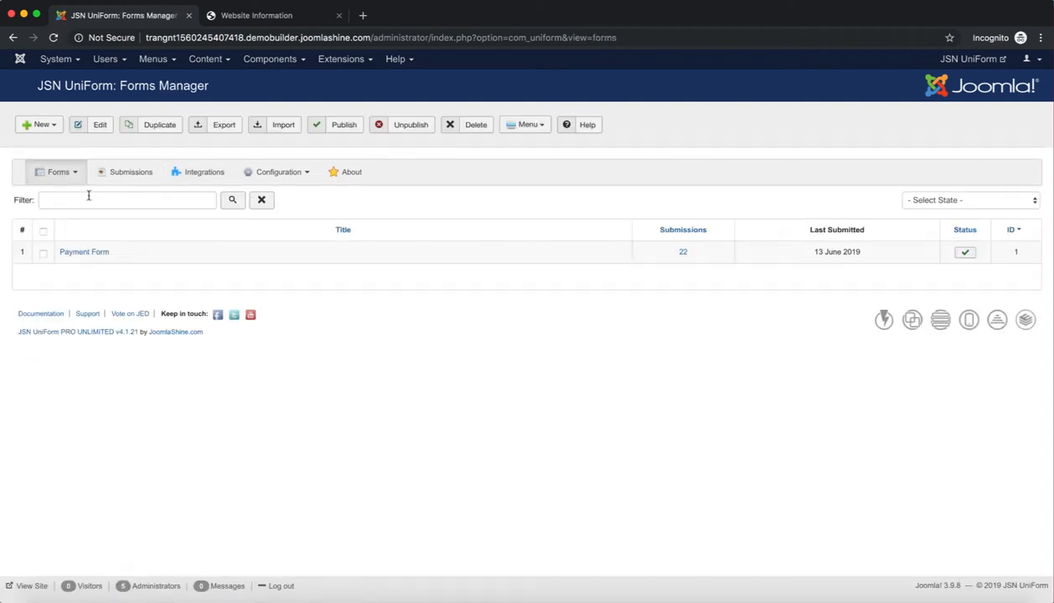
click(83, 252)
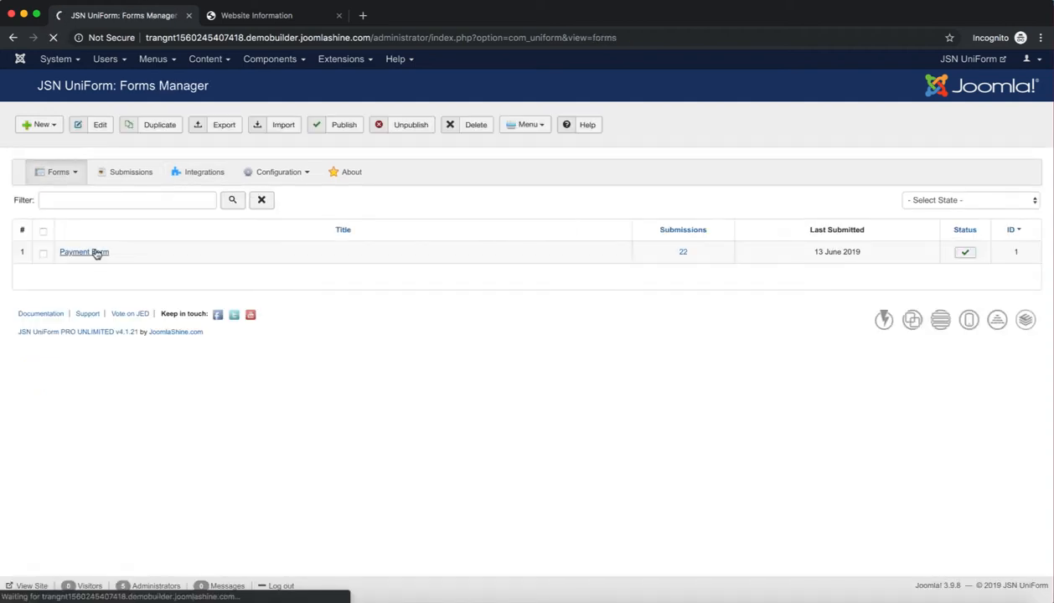
click(83, 251)
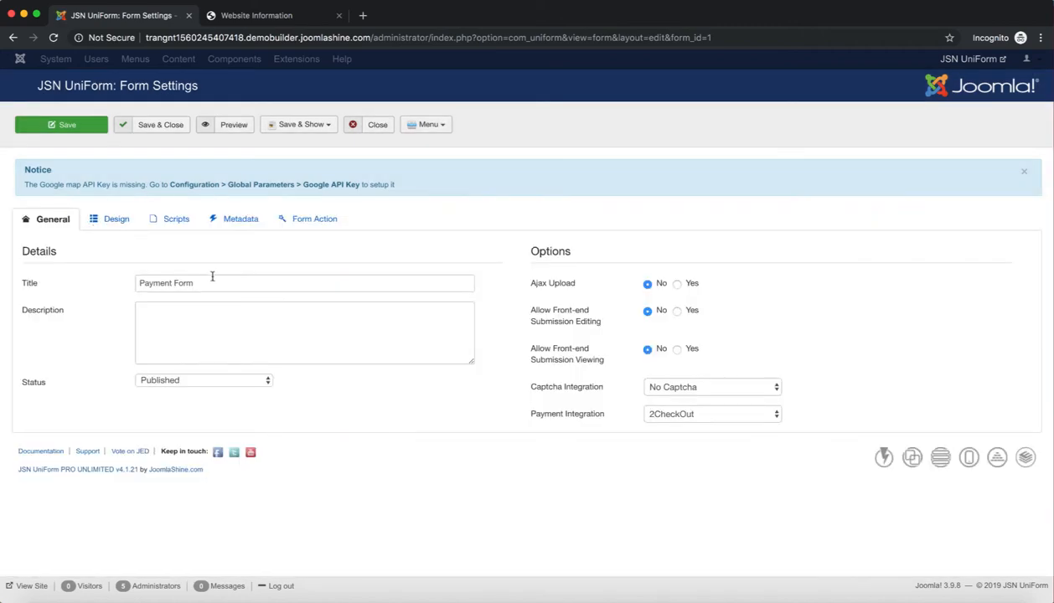
mouse_move(536, 414)
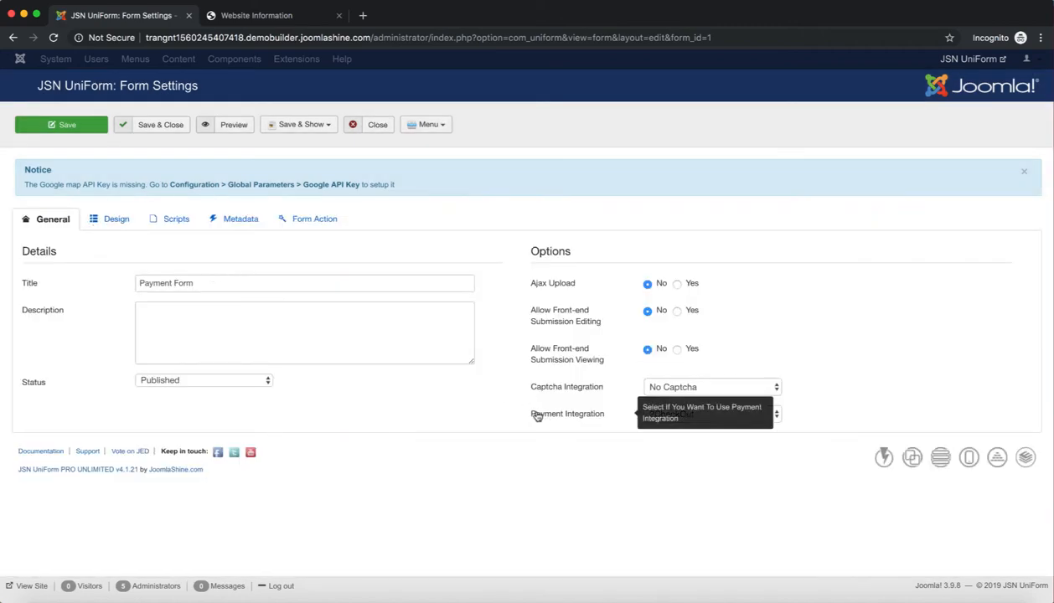
click(711, 413)
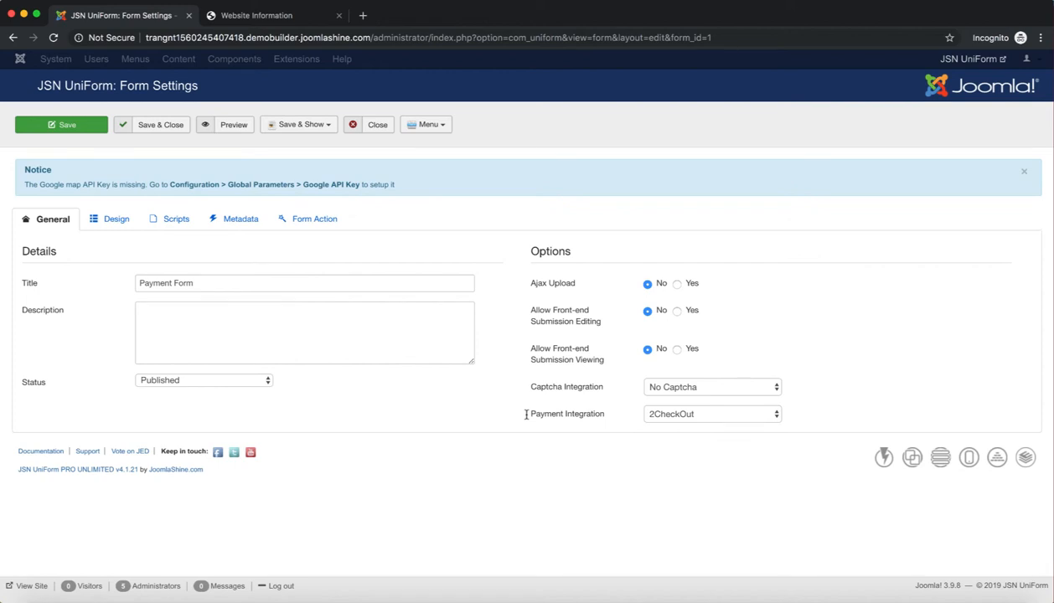
click(711, 412)
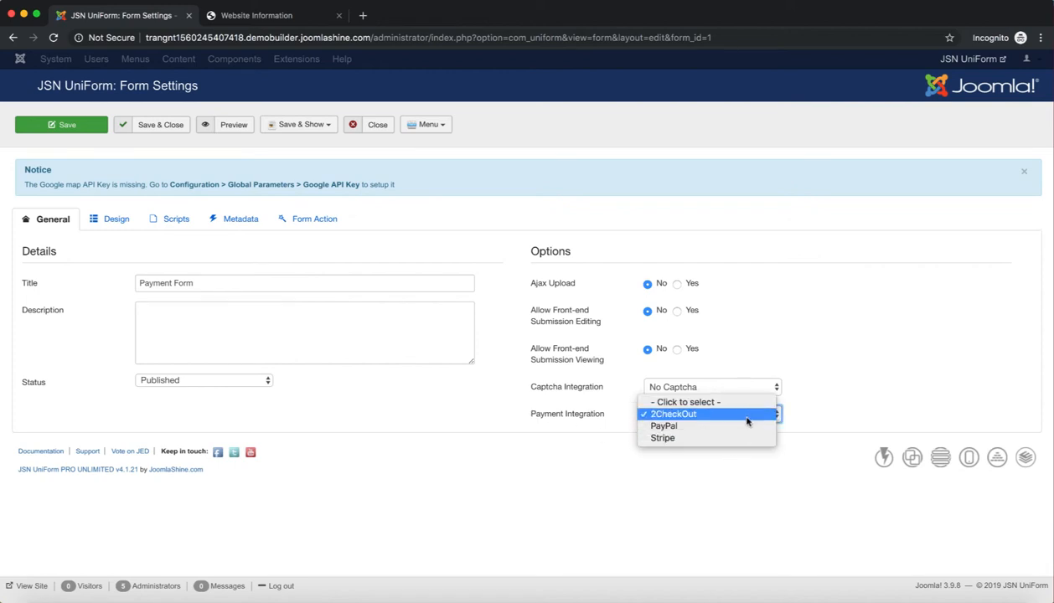
mouse_move(750, 419)
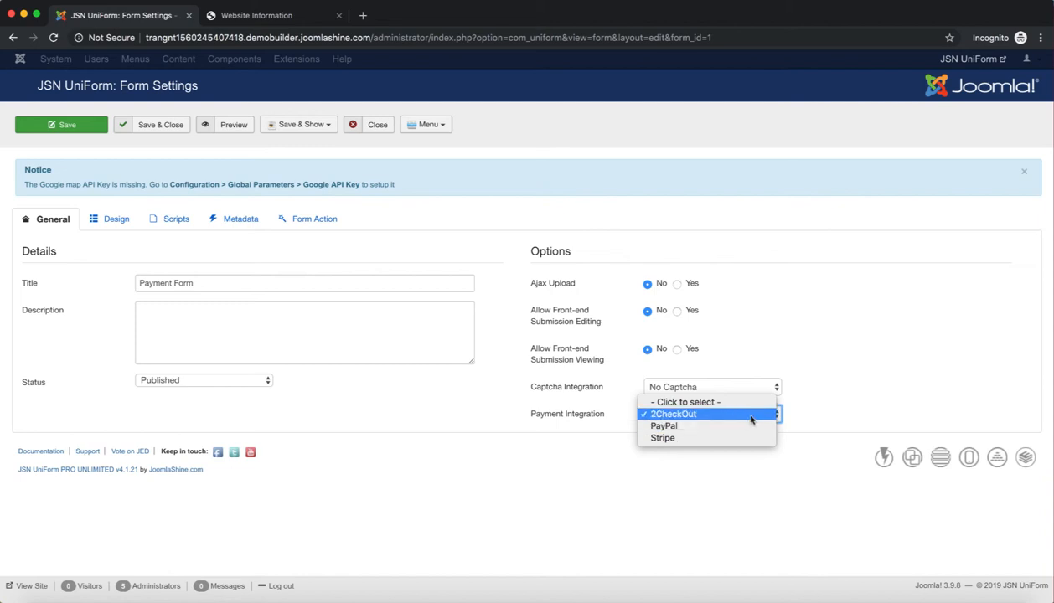
click(673, 413)
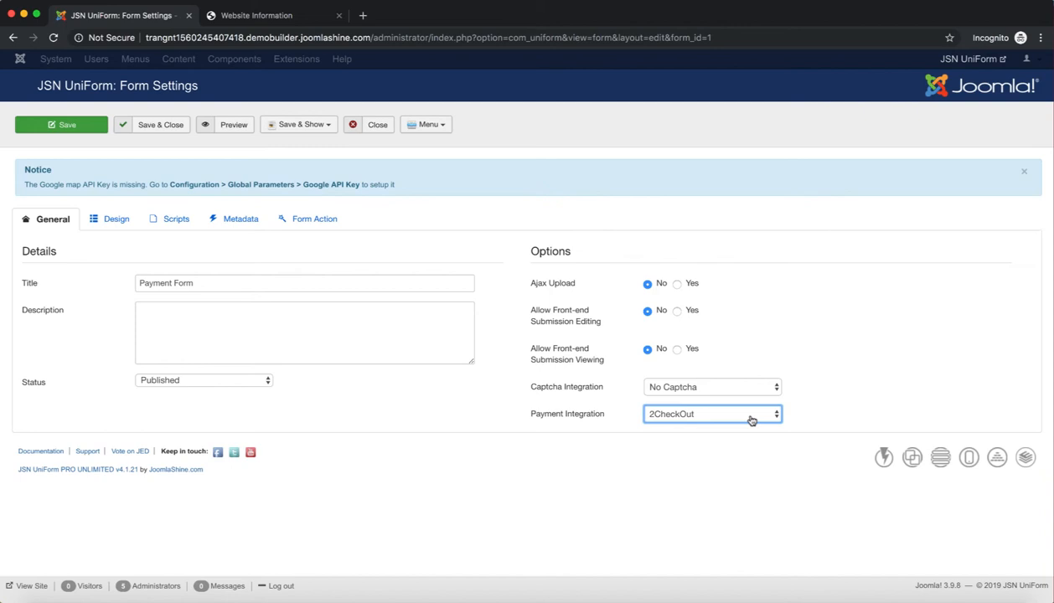
Step: In the Design layout, check the License field's values have payment feature set to Yes
click(114, 219)
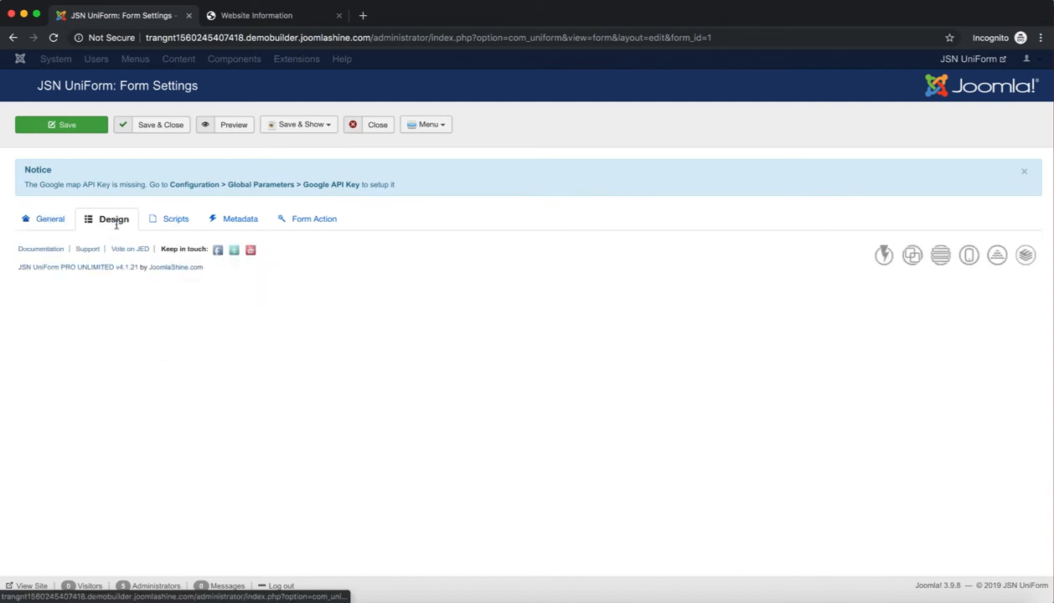
click(113, 219)
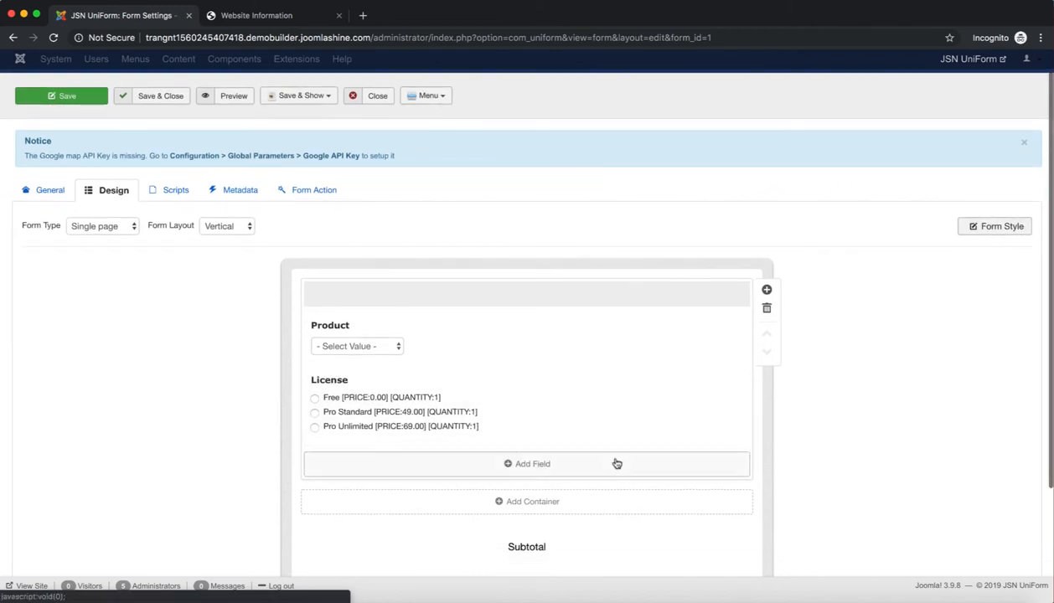
click(696, 321)
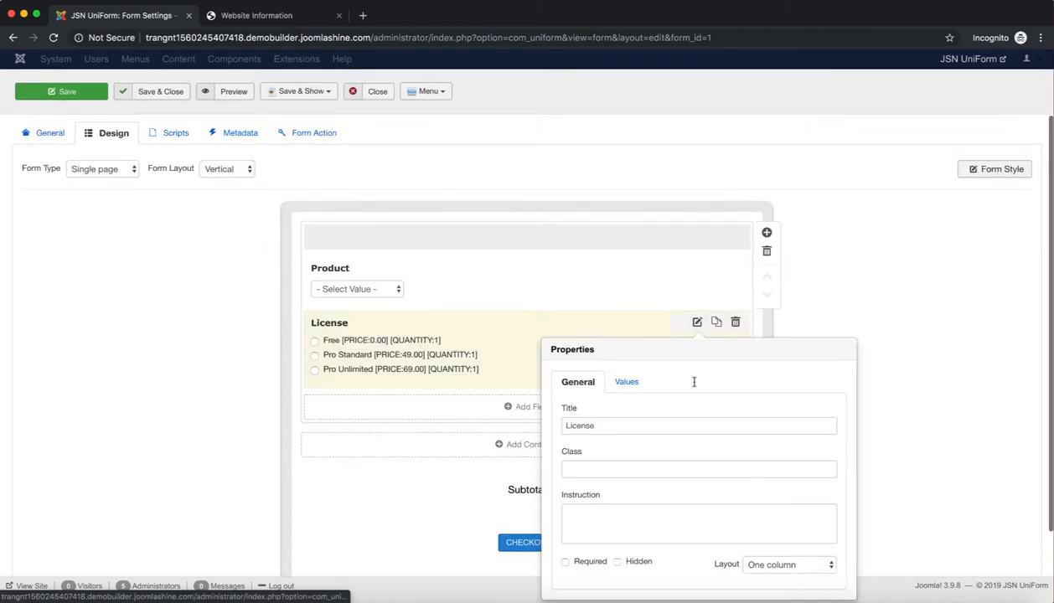
click(626, 381)
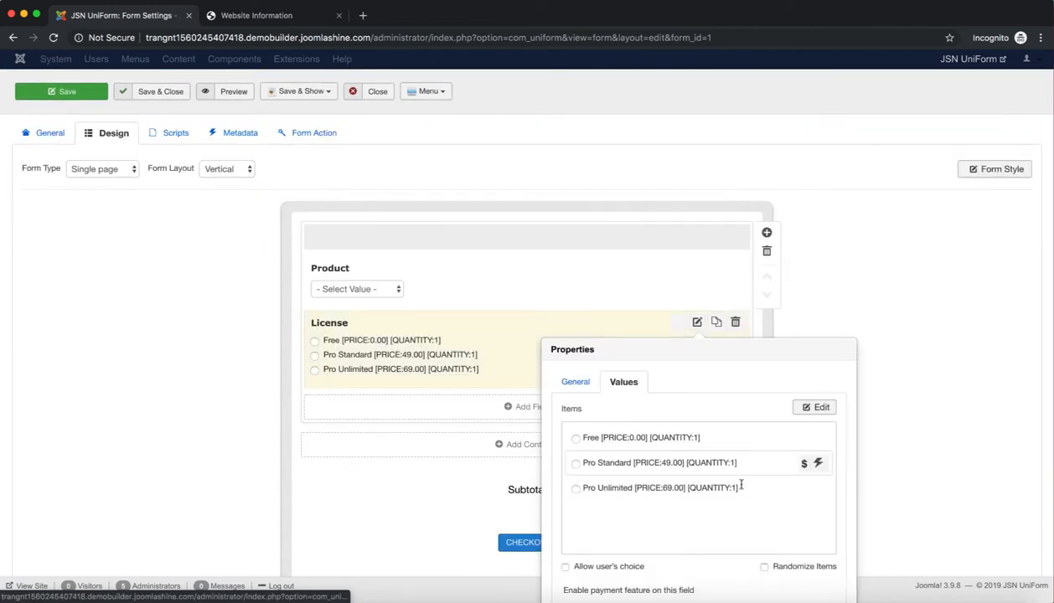
scroll(down, 3)
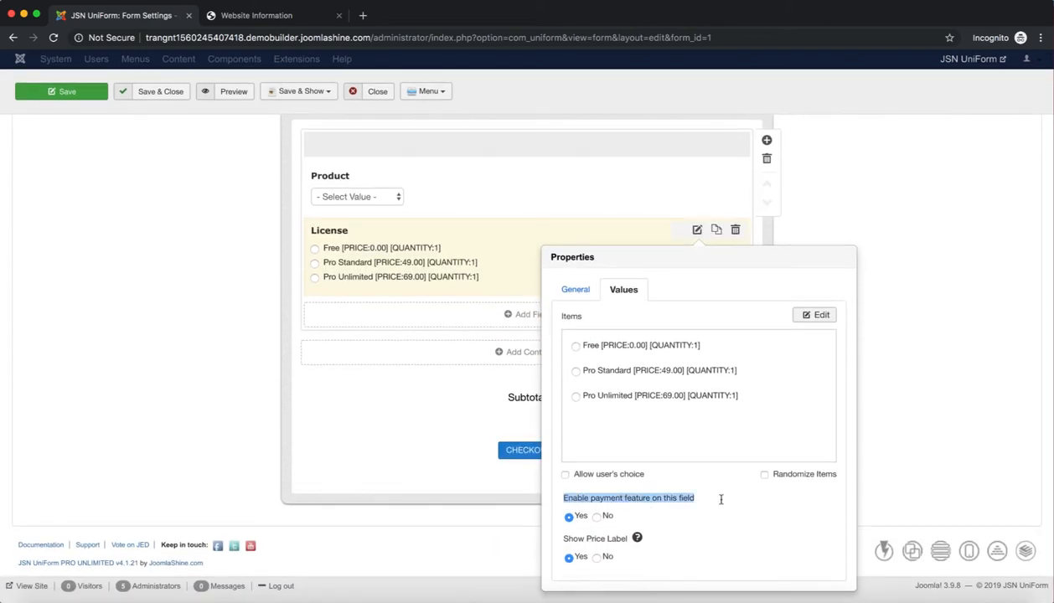
click(160, 91)
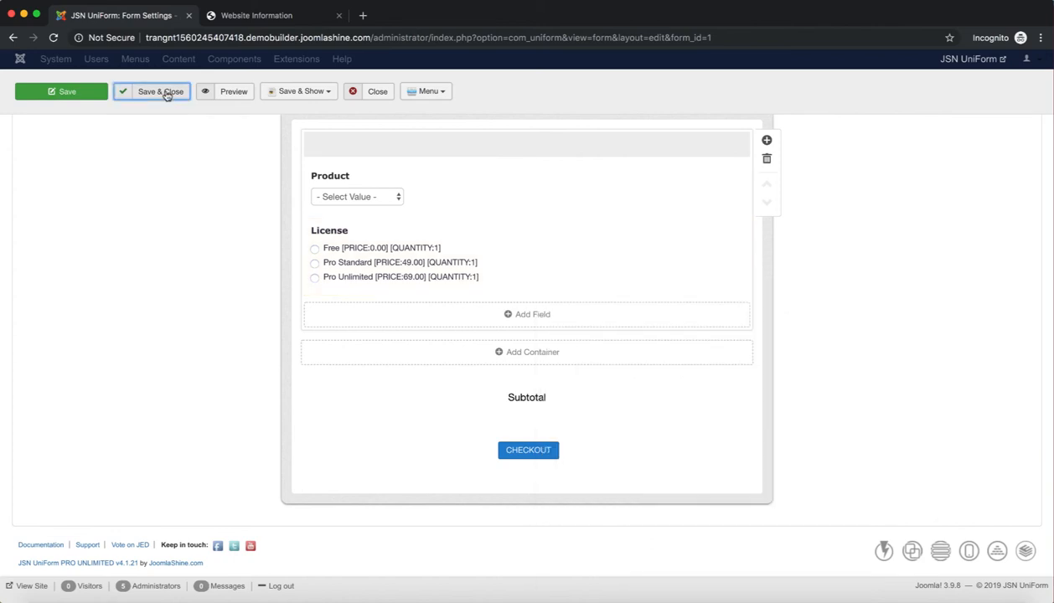
Step: Save and close the Payment Form, then open the public site via View Site
click(152, 91)
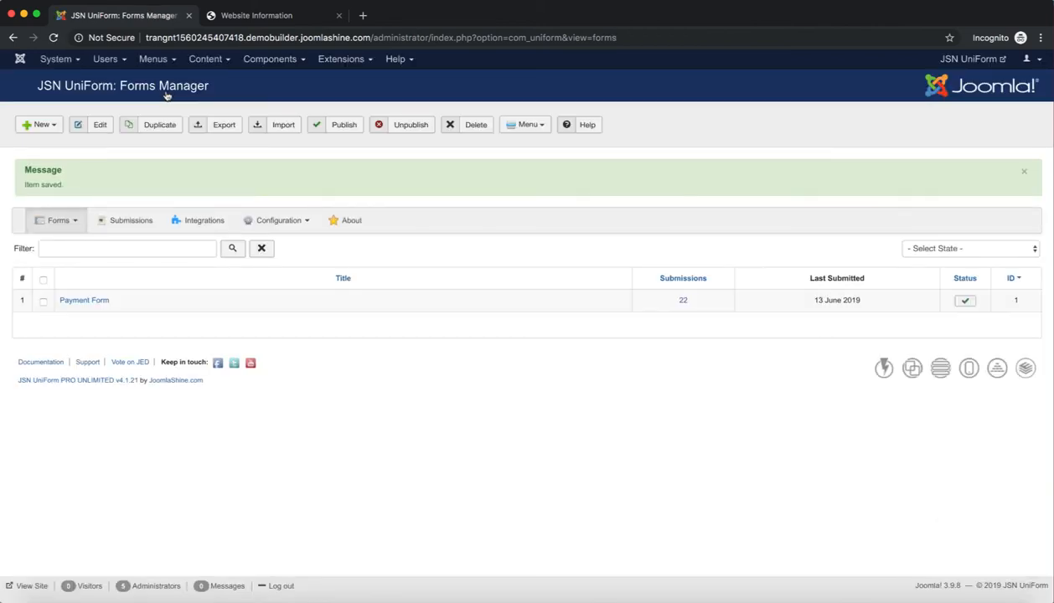
mouse_move(31, 586)
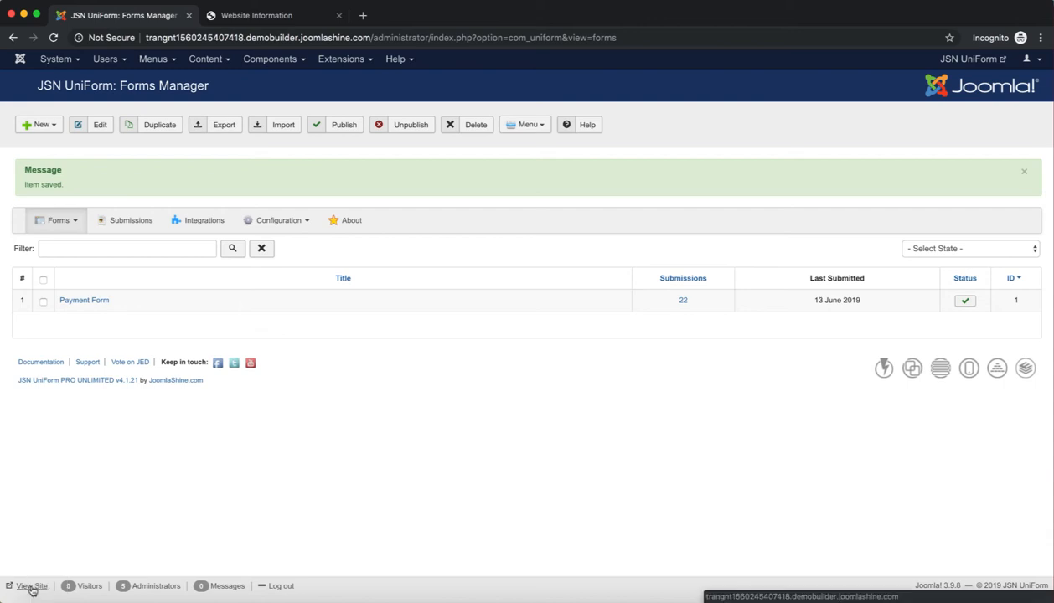
click(32, 585)
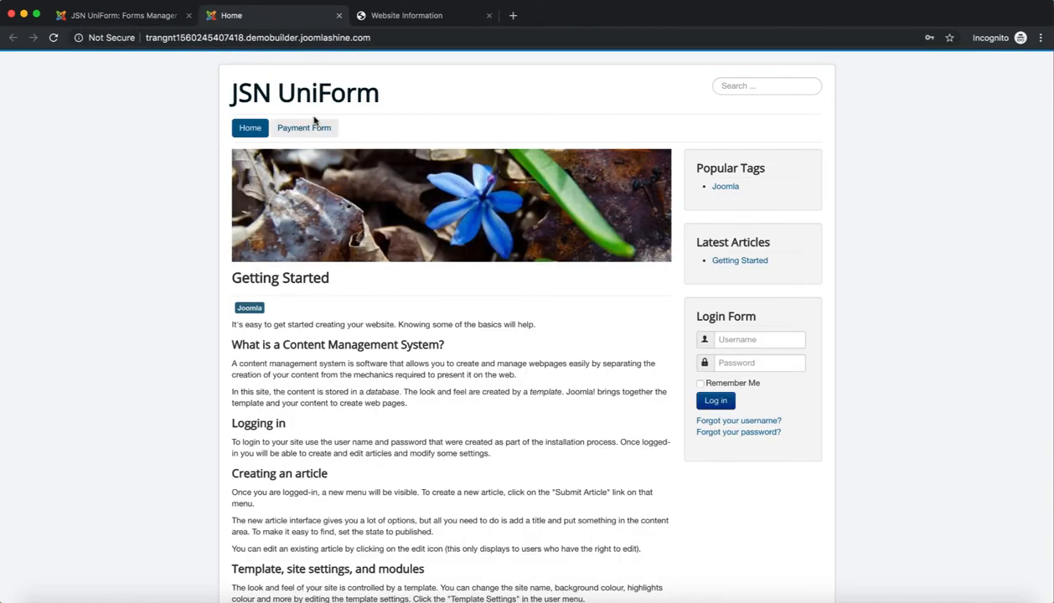
Step: On the public Payment Form, order JSN UniForm with a Pro Unlimited licence ($69.00) and check out
click(304, 127)
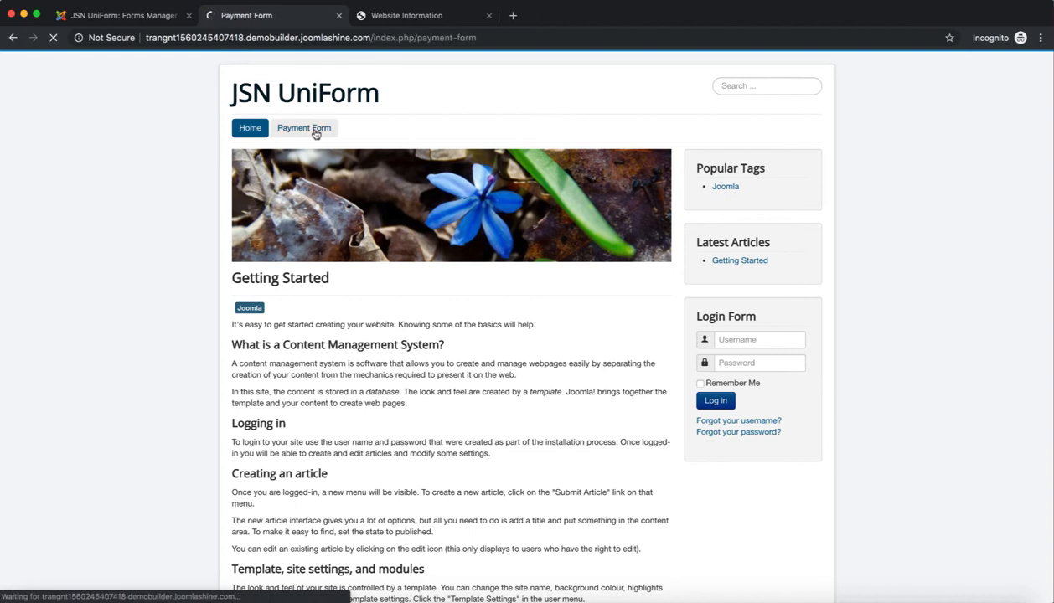
click(303, 128)
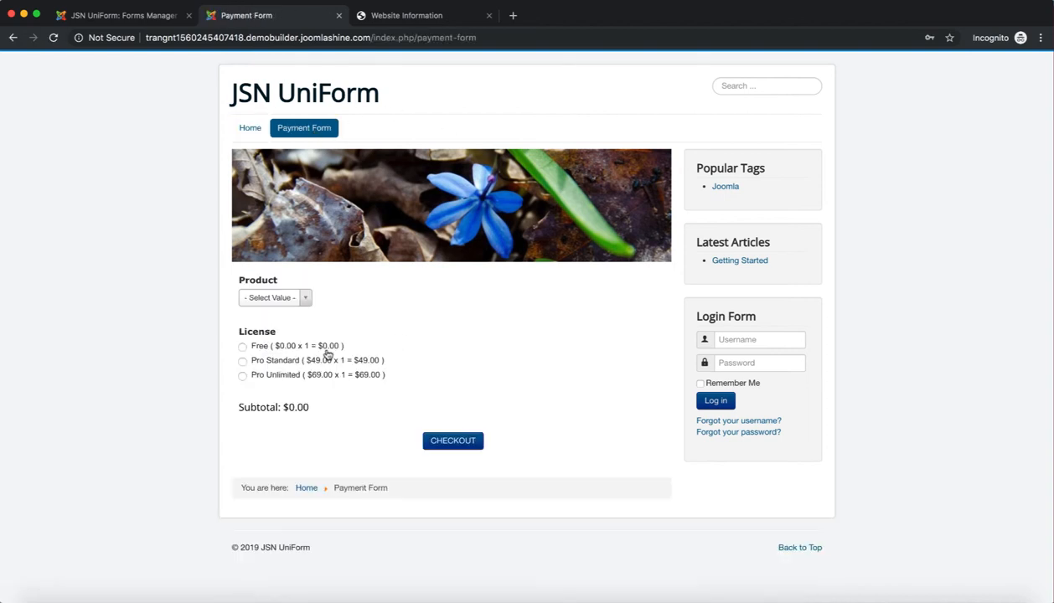
click(275, 298)
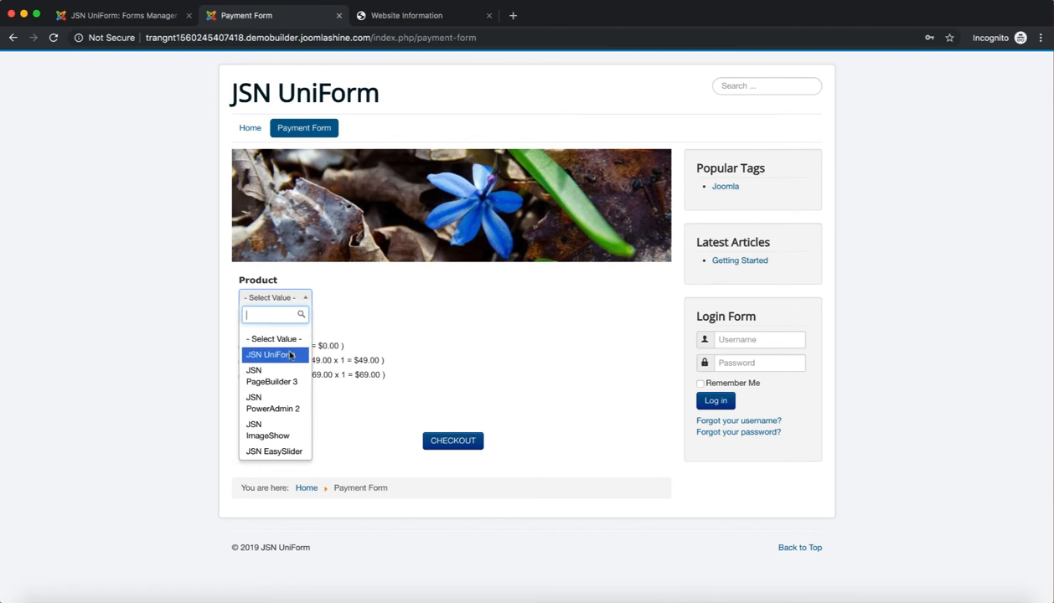
click(272, 355)
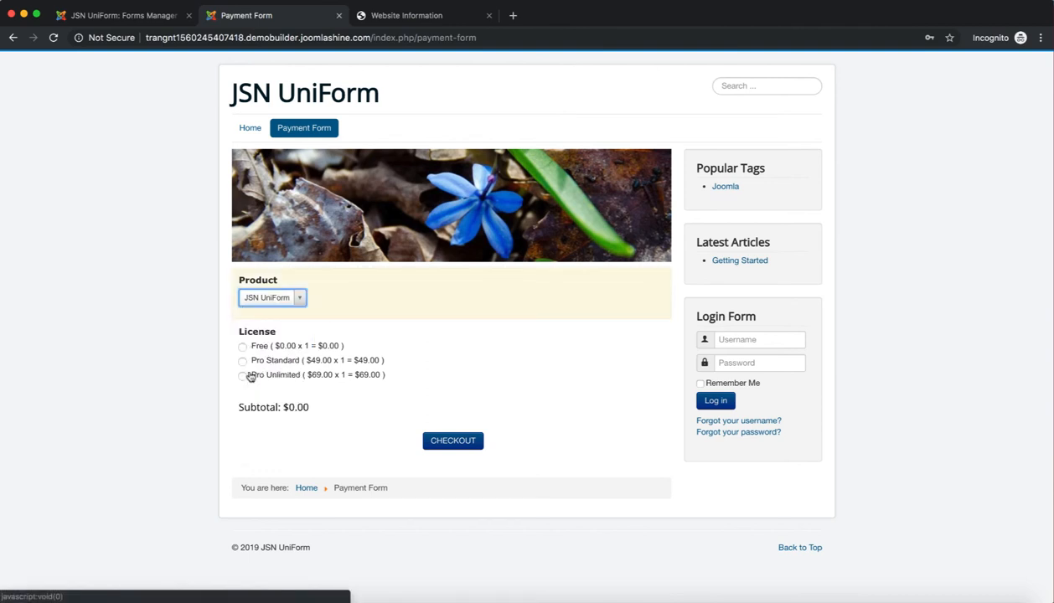
click(242, 374)
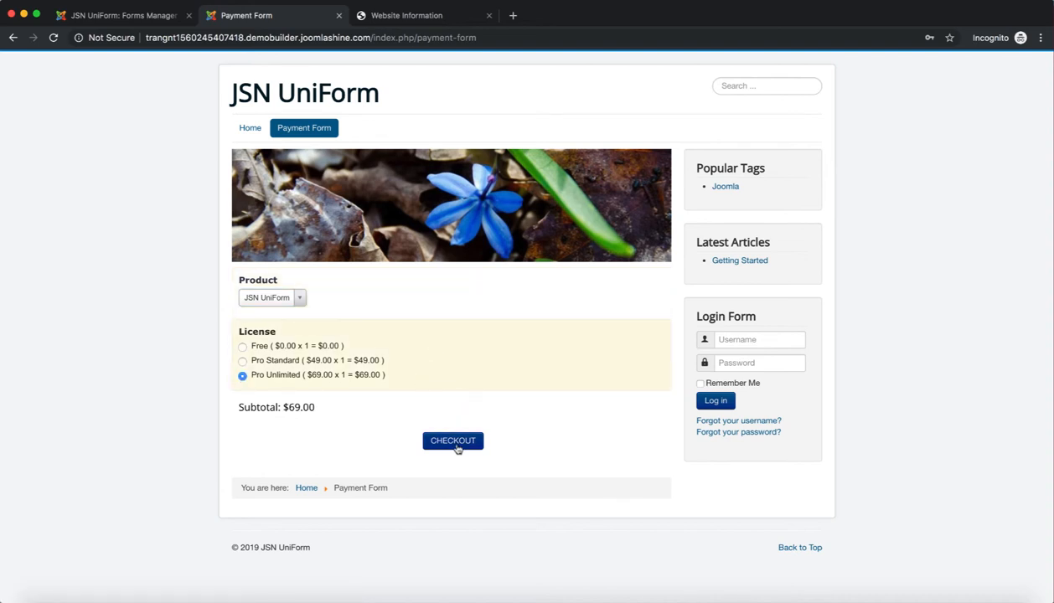
click(452, 441)
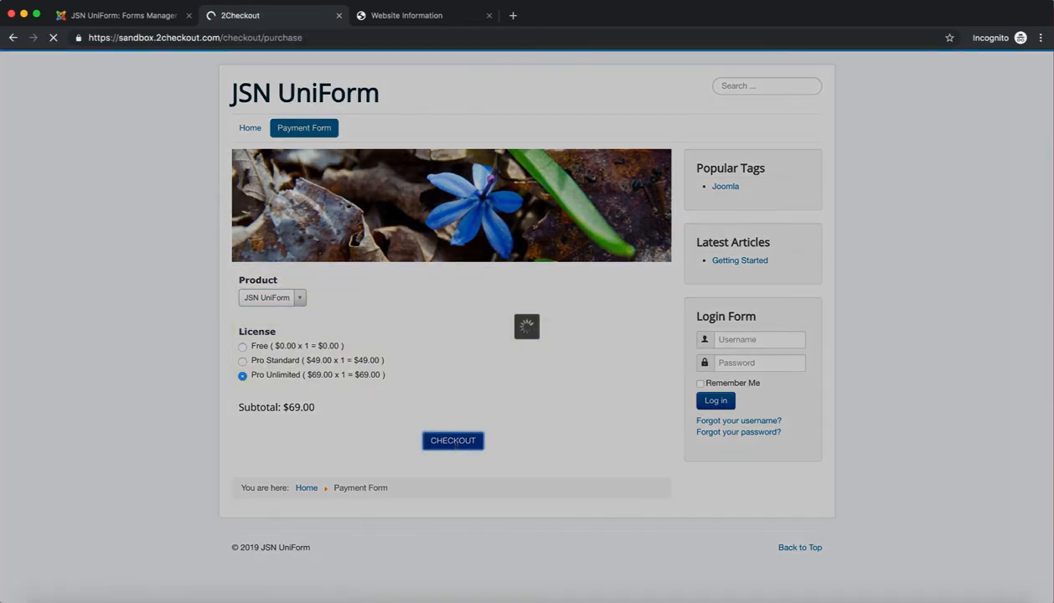
Step: Review the 2Checkout sandbox cart showing License: Pro Unlimited at a $69.00 total
click(452, 440)
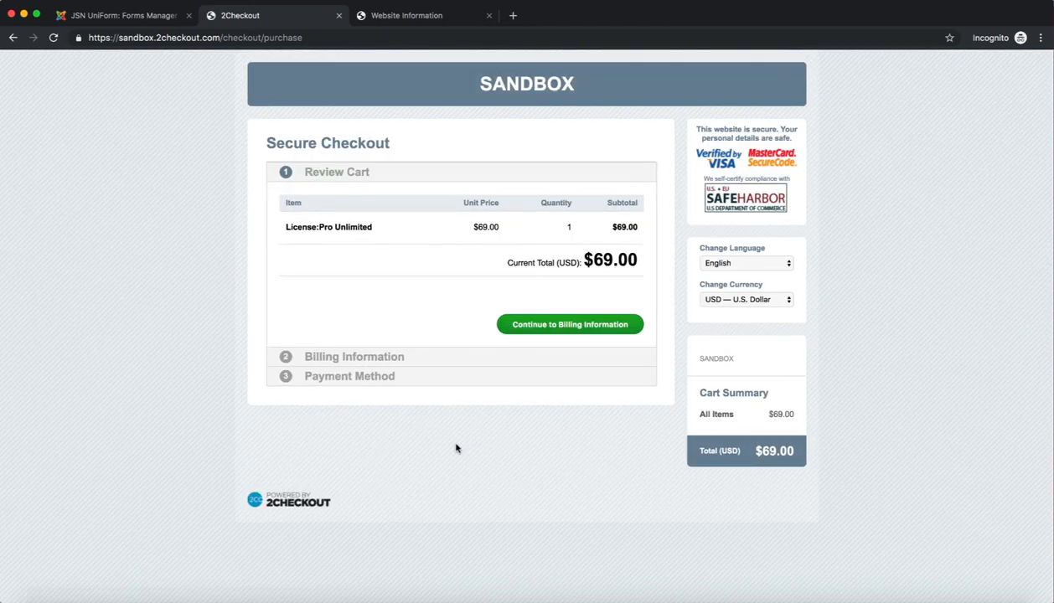
mouse_move(432, 268)
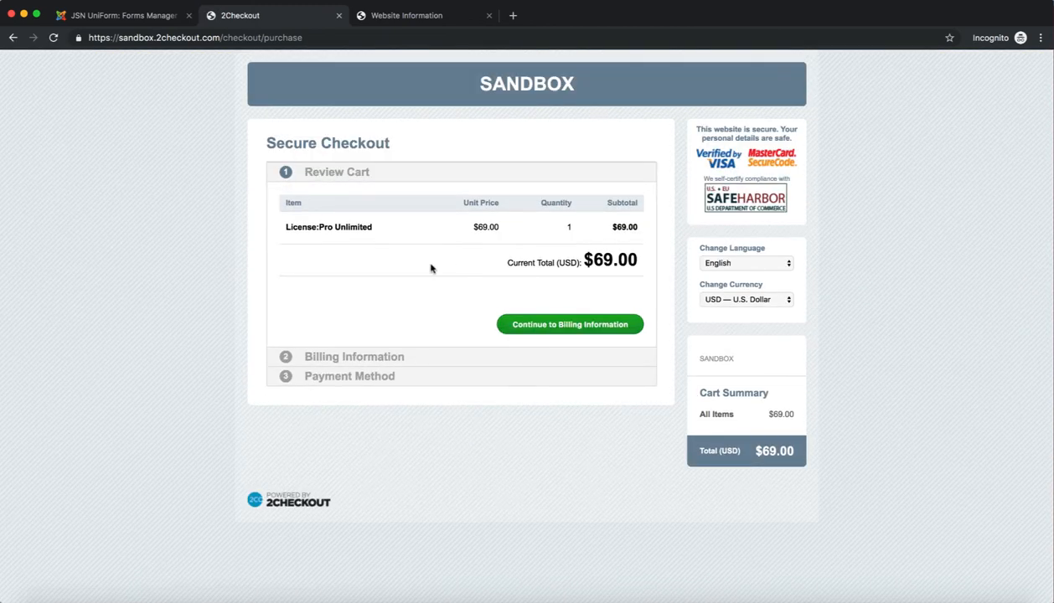
mouse_move(541, 116)
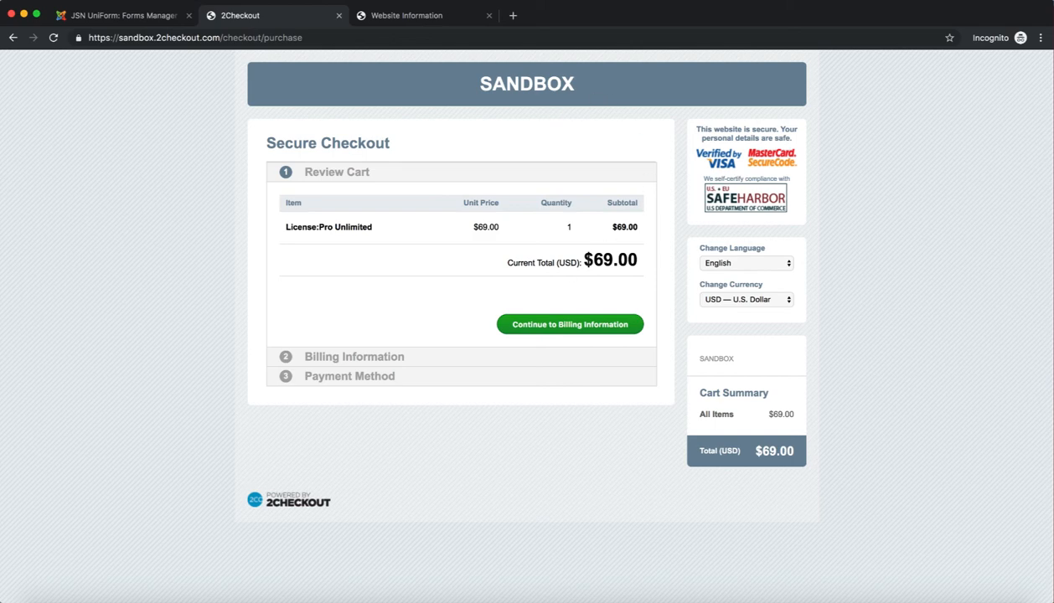
mouse_move(547, 305)
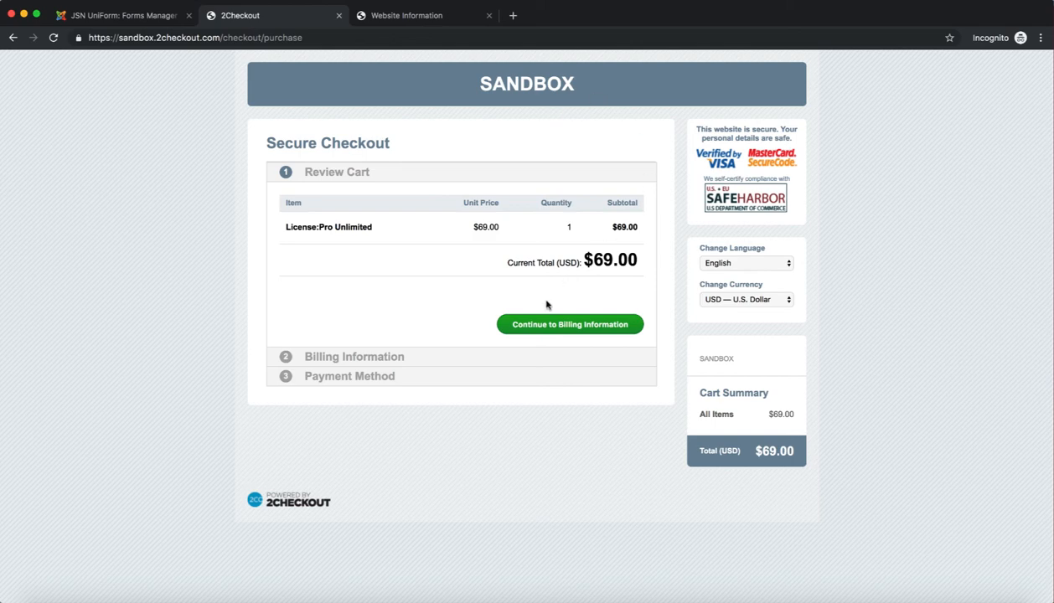
mouse_move(419, 358)
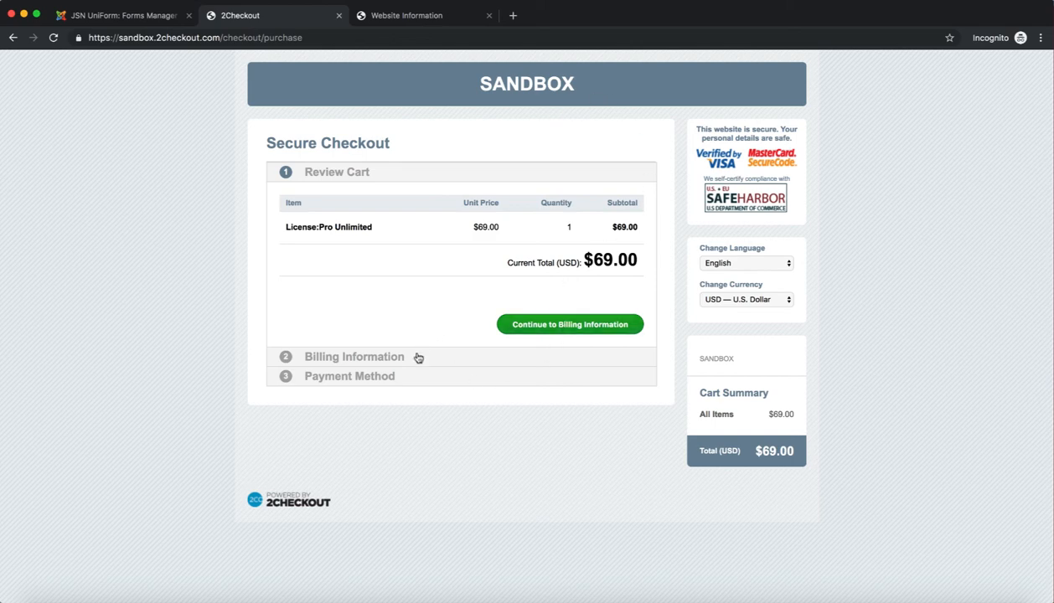